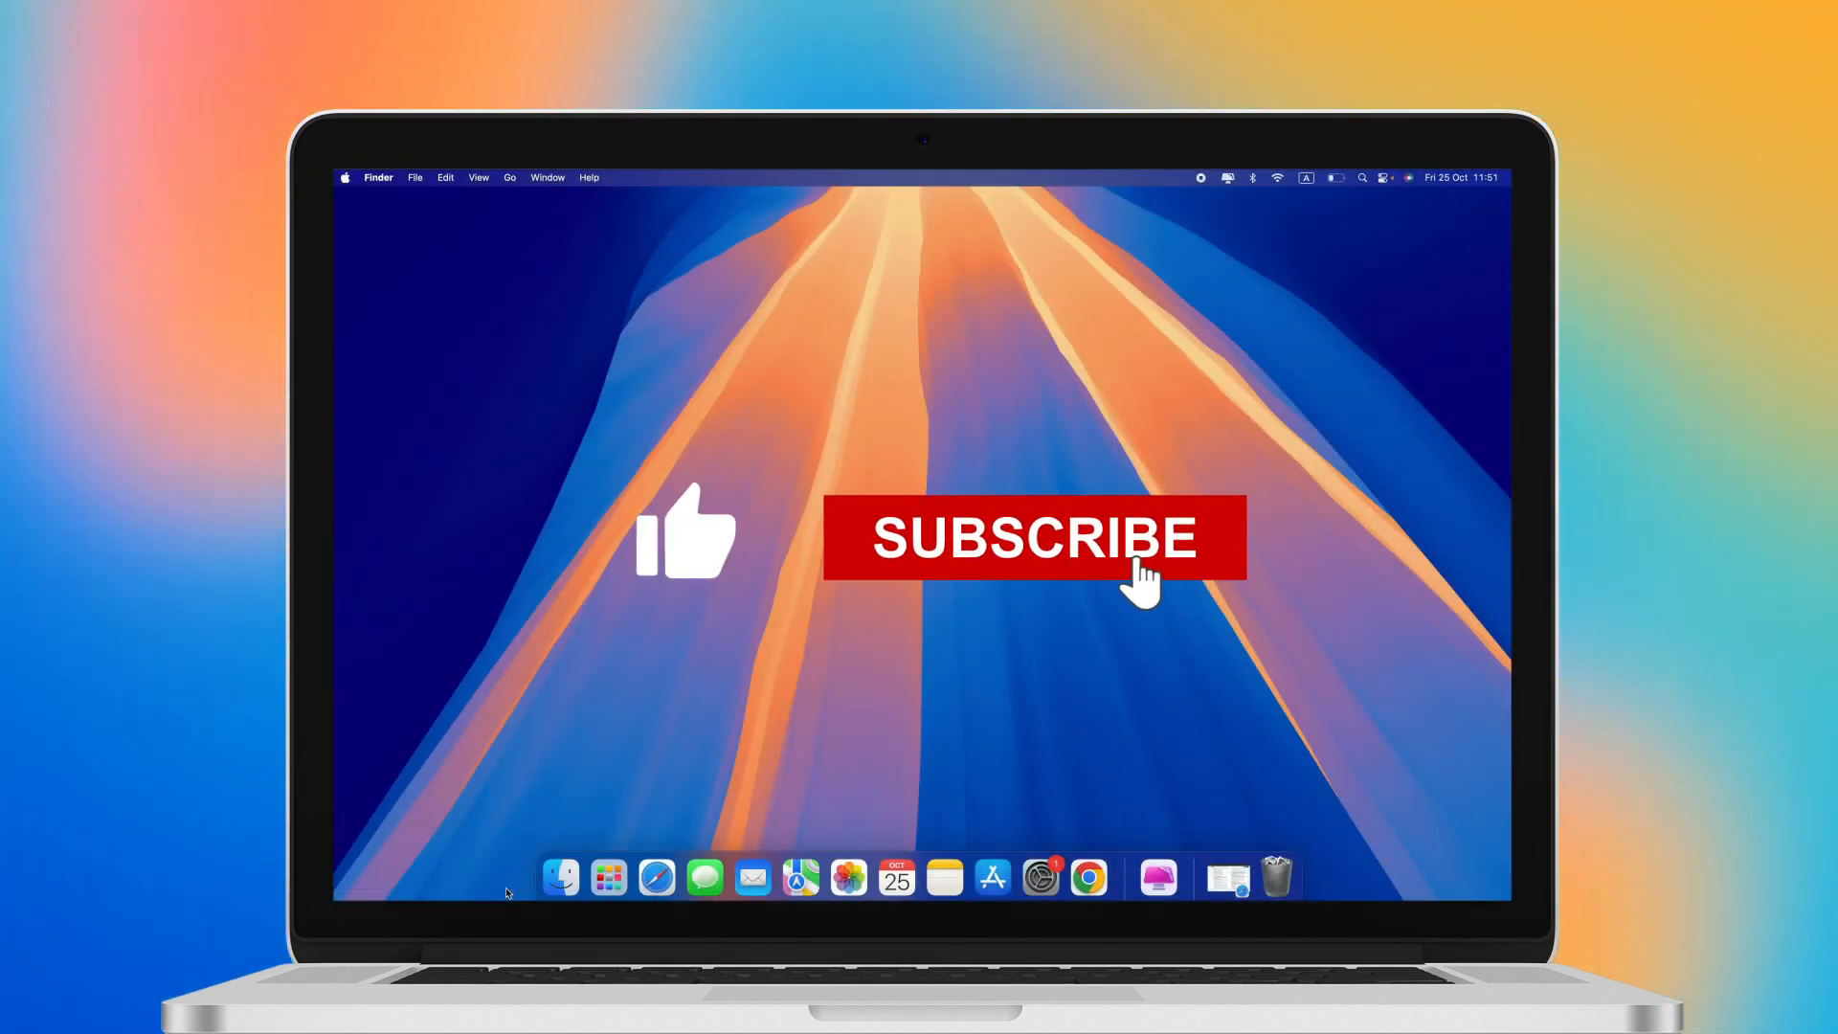
# Run a Smart Care scan and execute the found junk cleanup and performance tasks.
pyautogui.click(1034, 538)
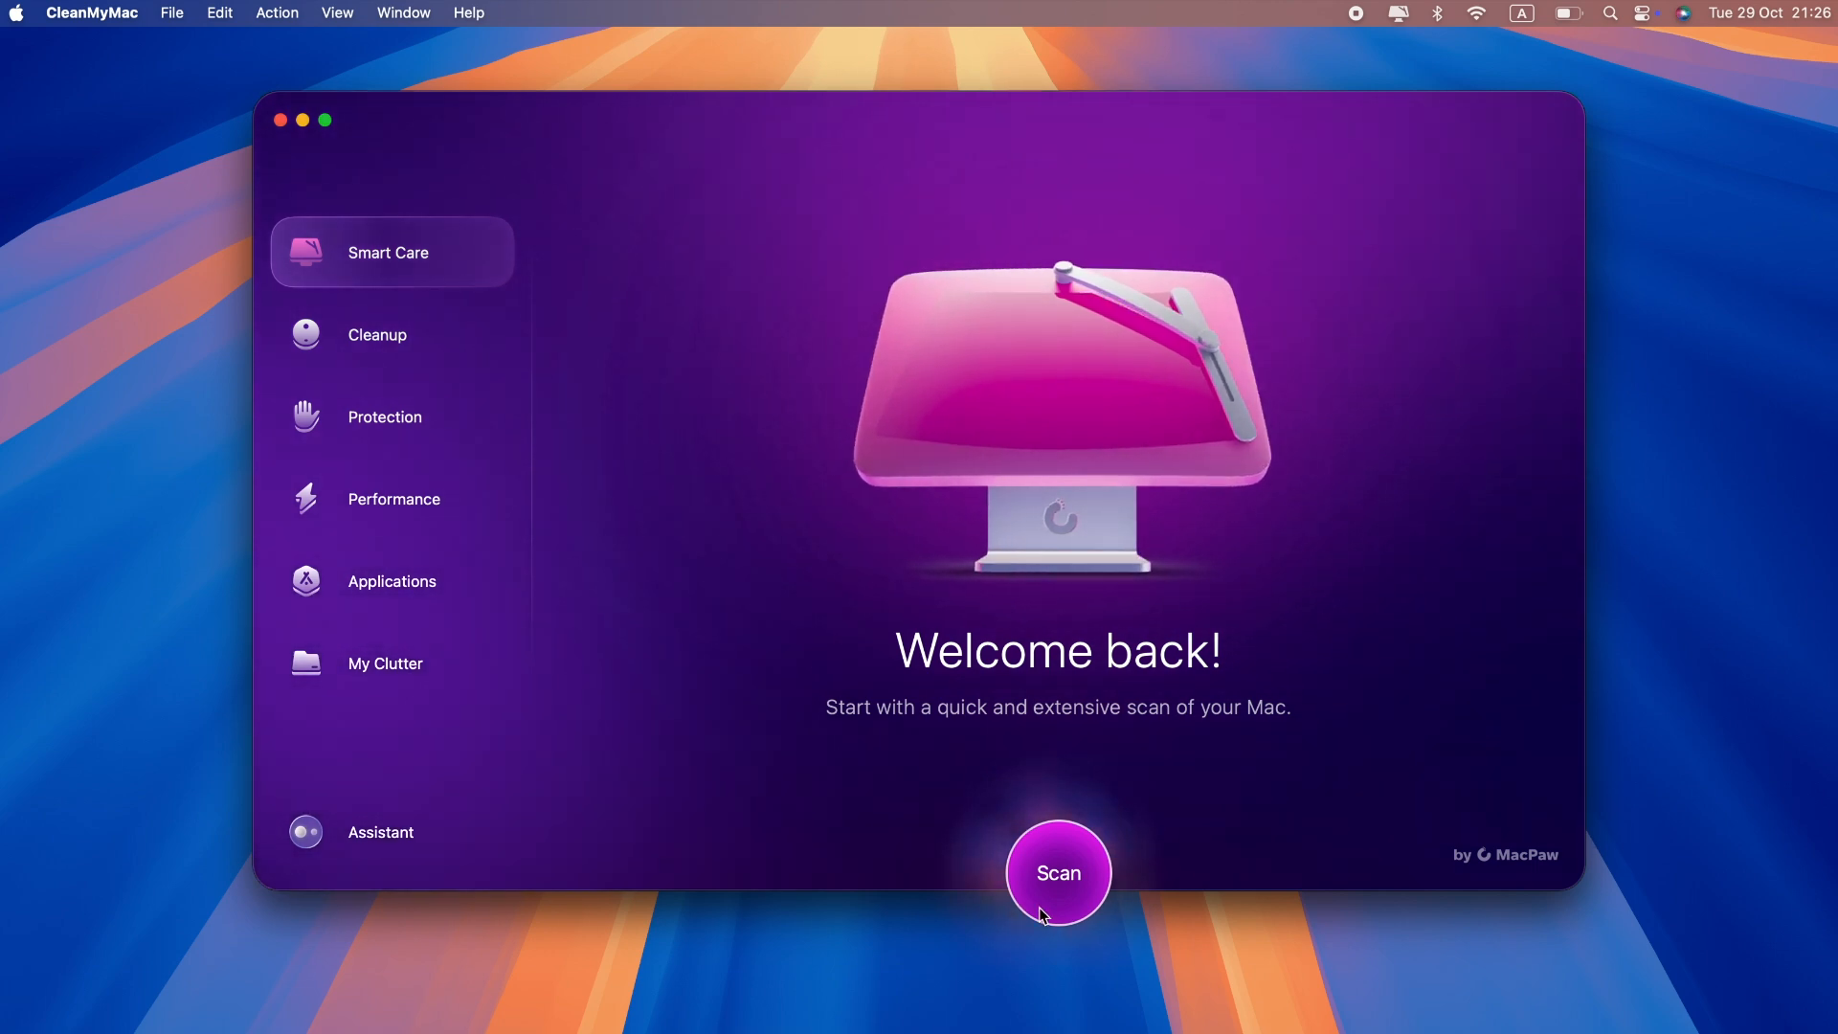
pyautogui.click(1057, 873)
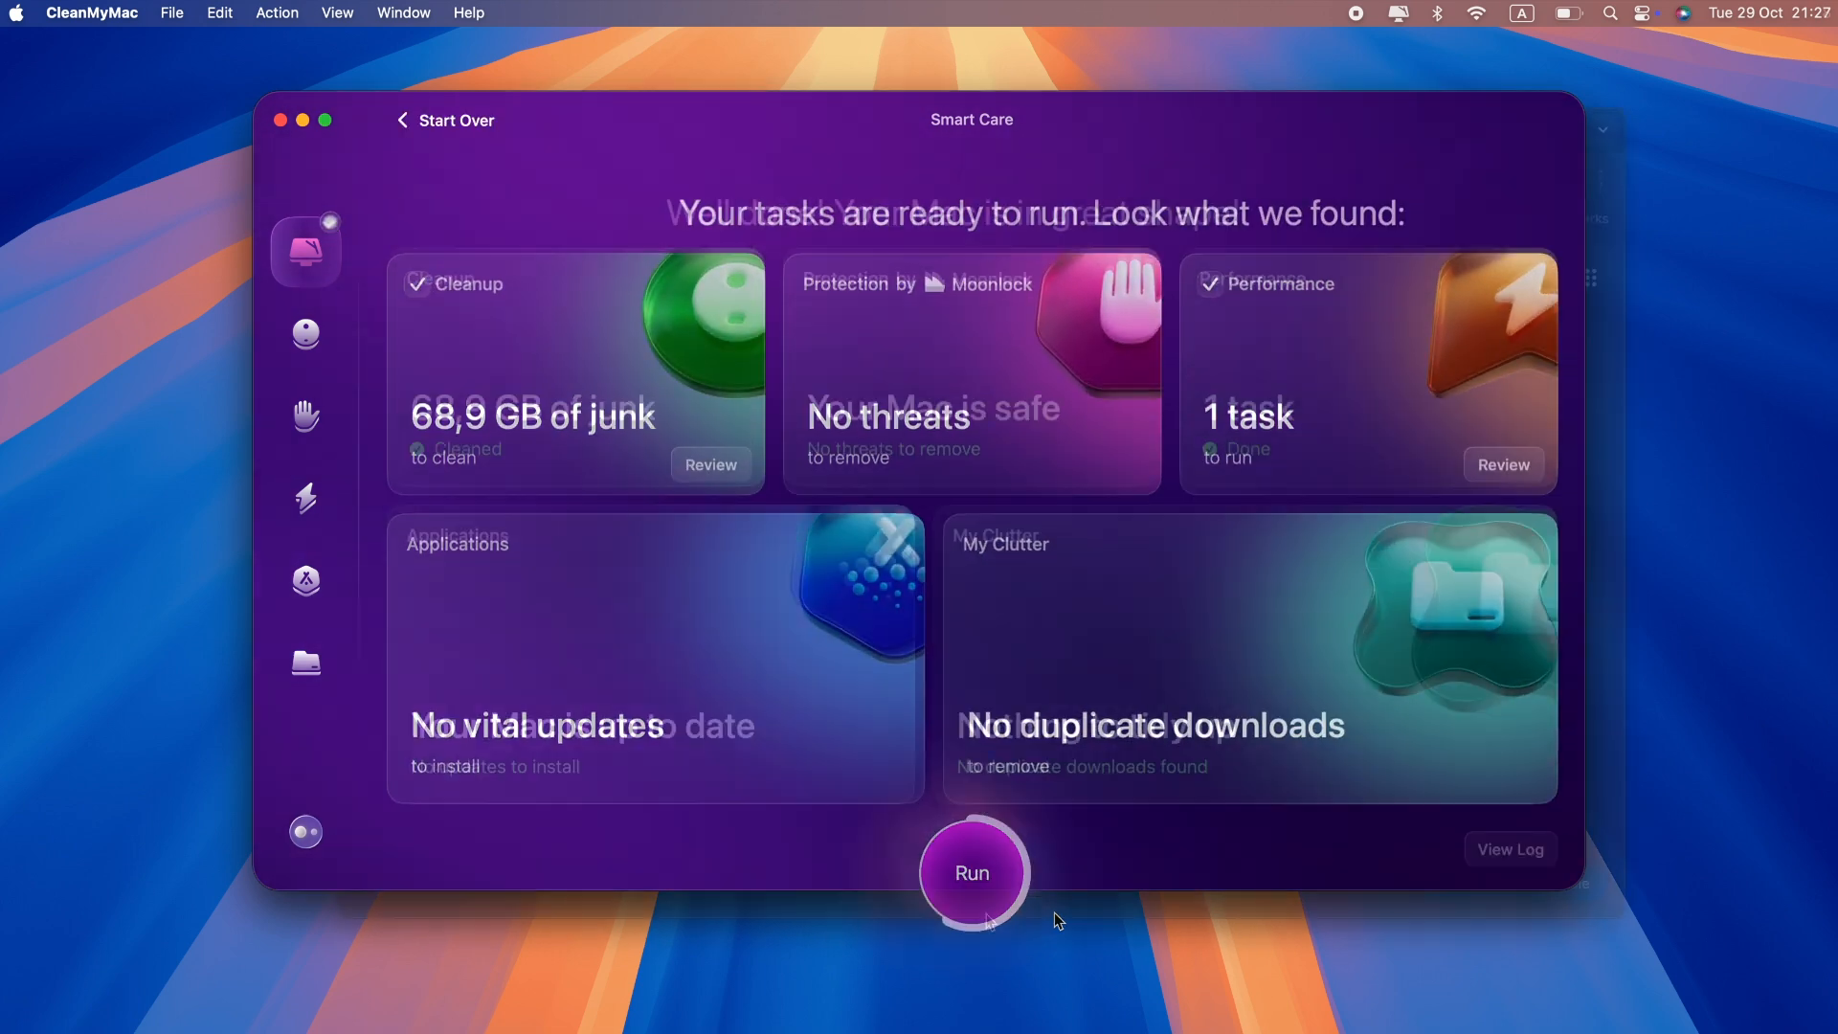
pyautogui.click(971, 874)
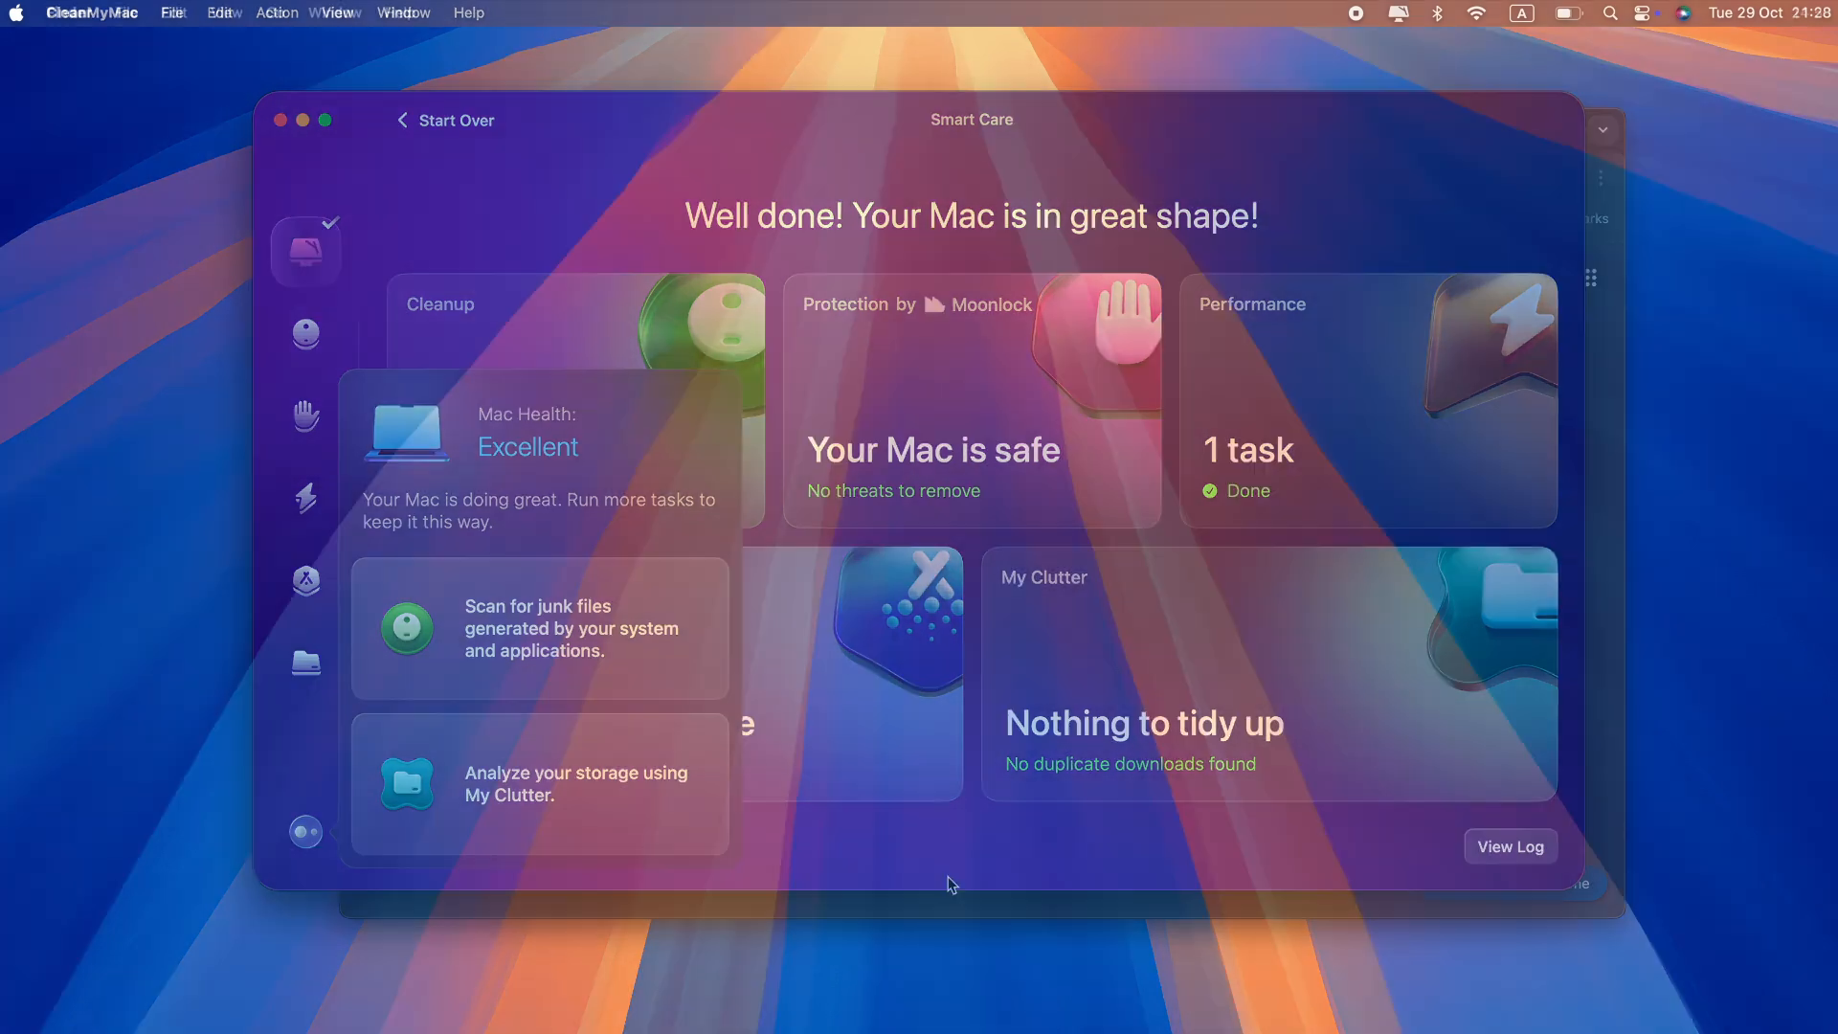
pyautogui.click(390, 287)
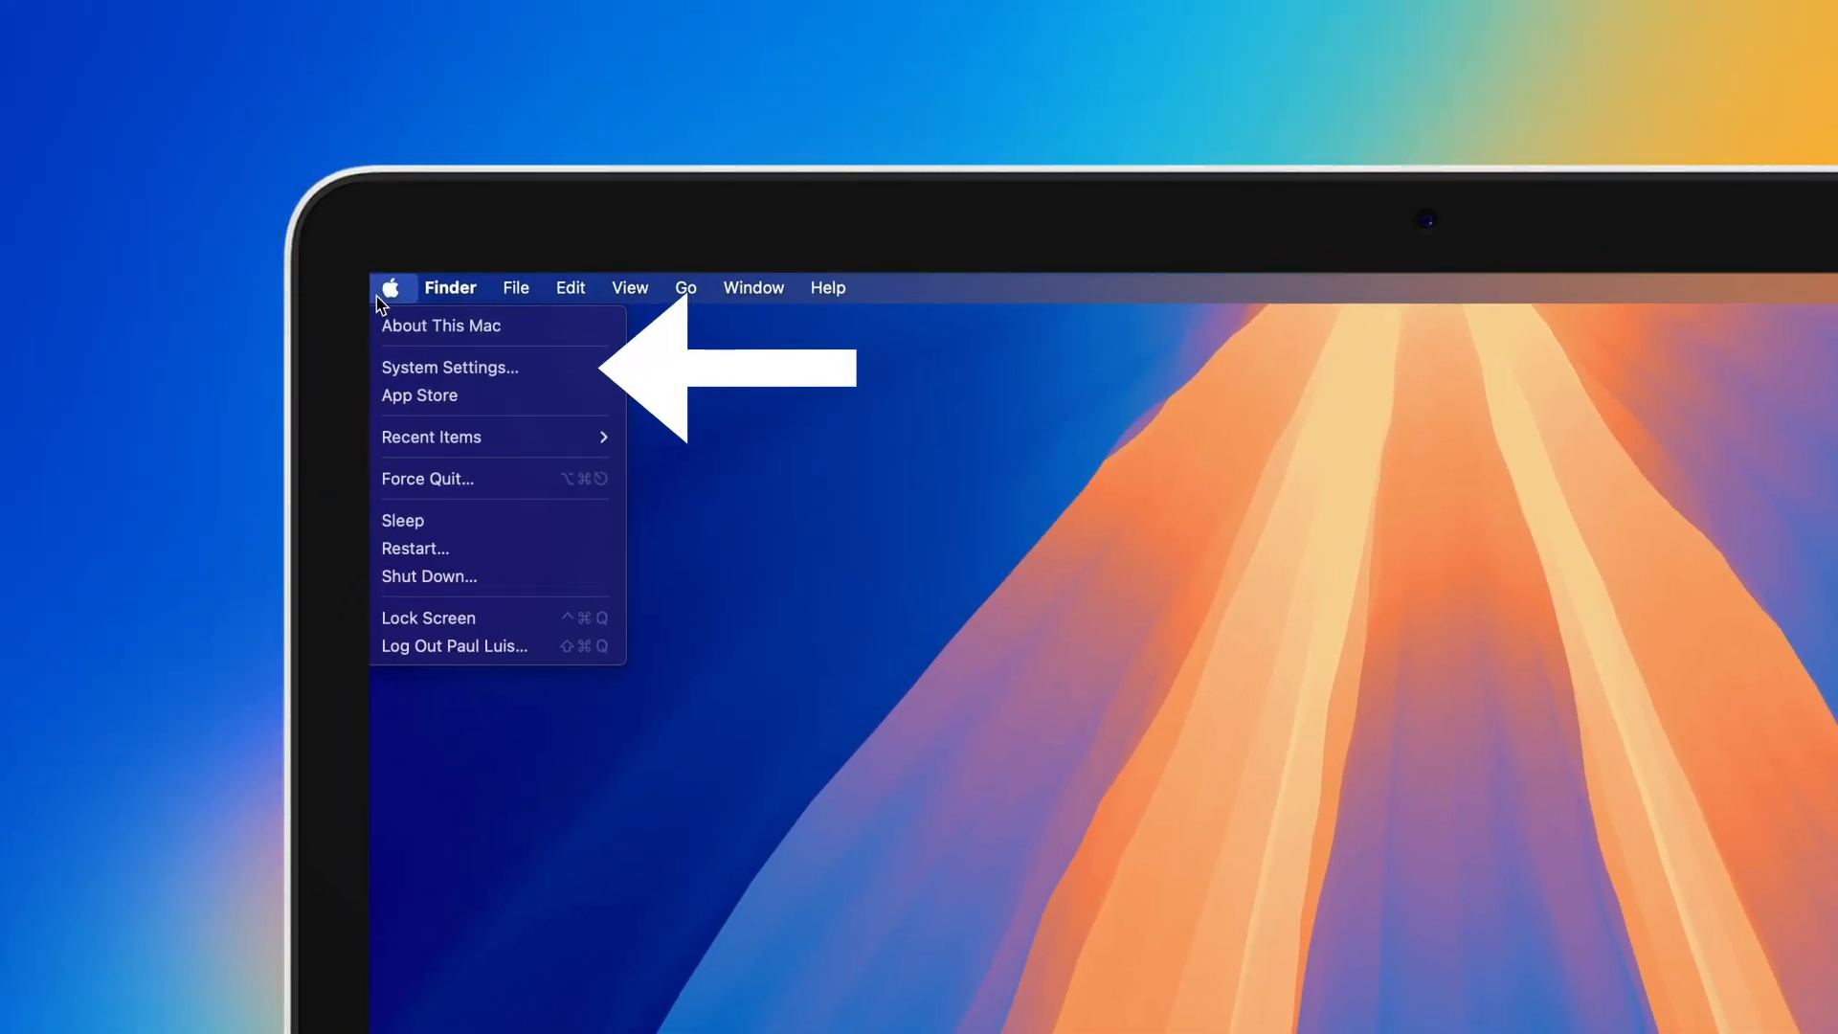
# Add the HARD DRIVES disk as the Time Machine backup destination and reveal Back Up Now.
pyautogui.click(449, 368)
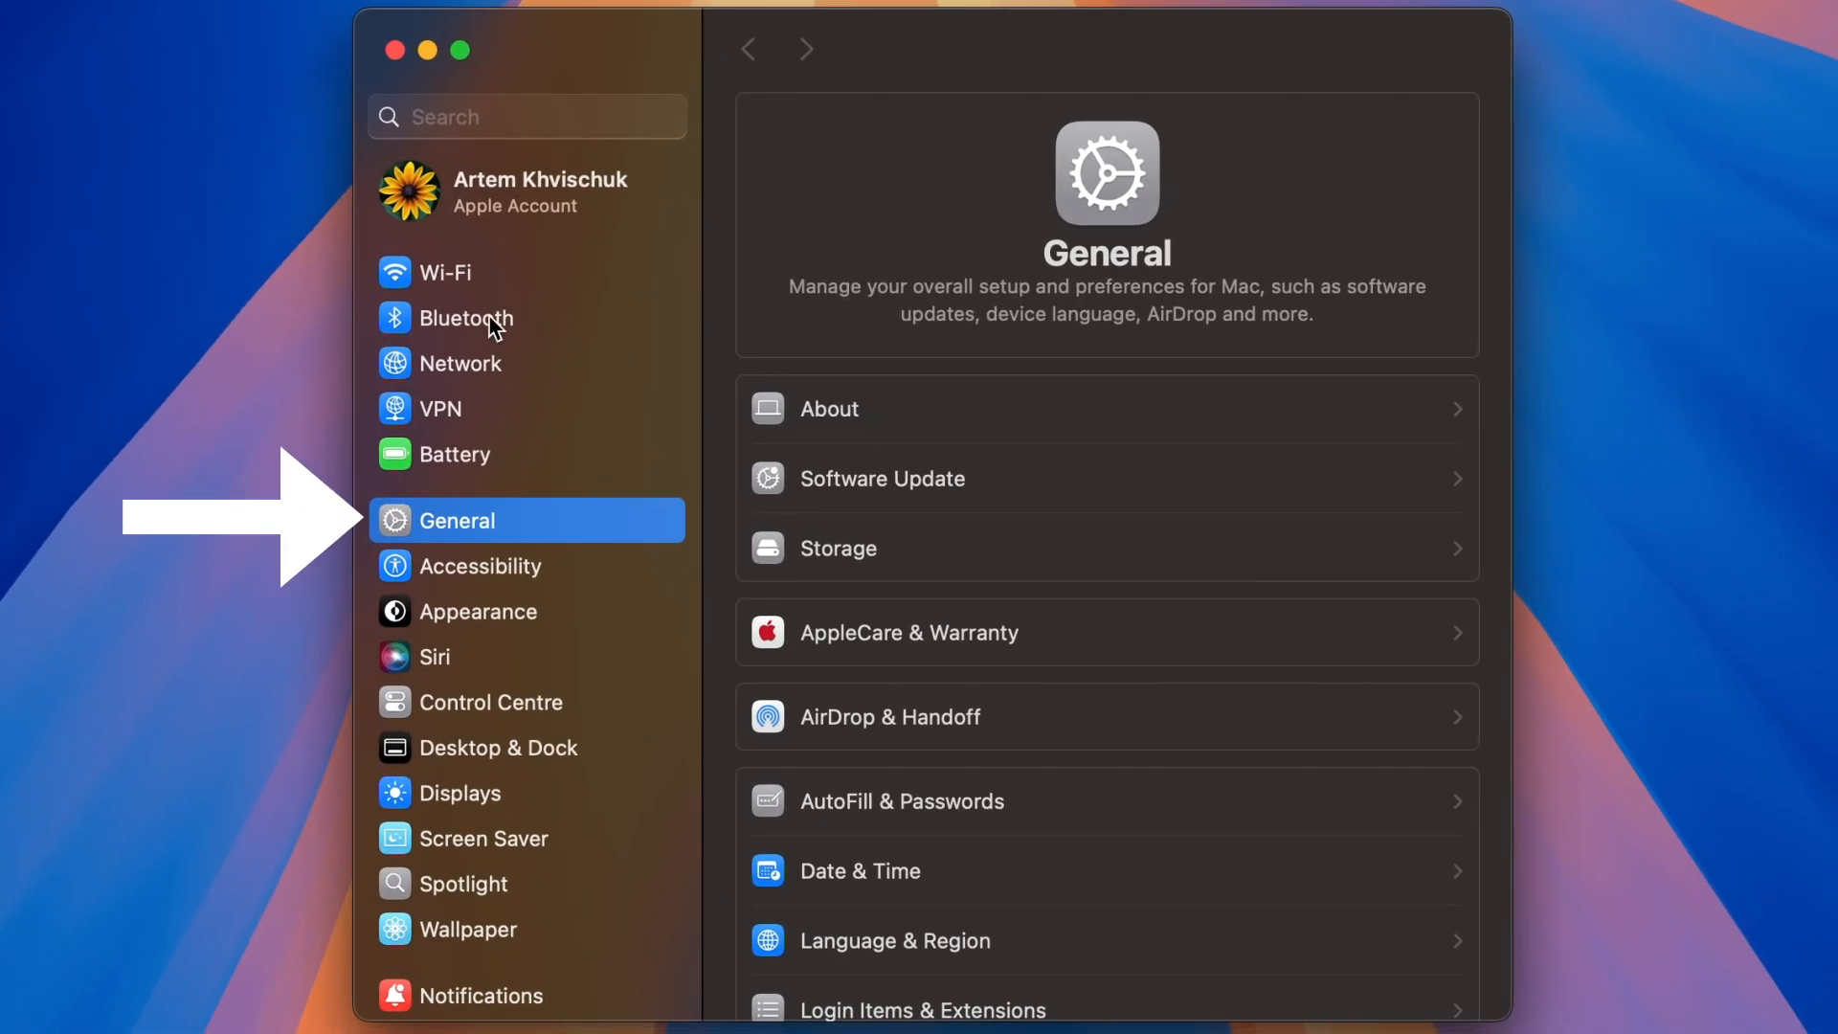
pyautogui.scroll(-3)
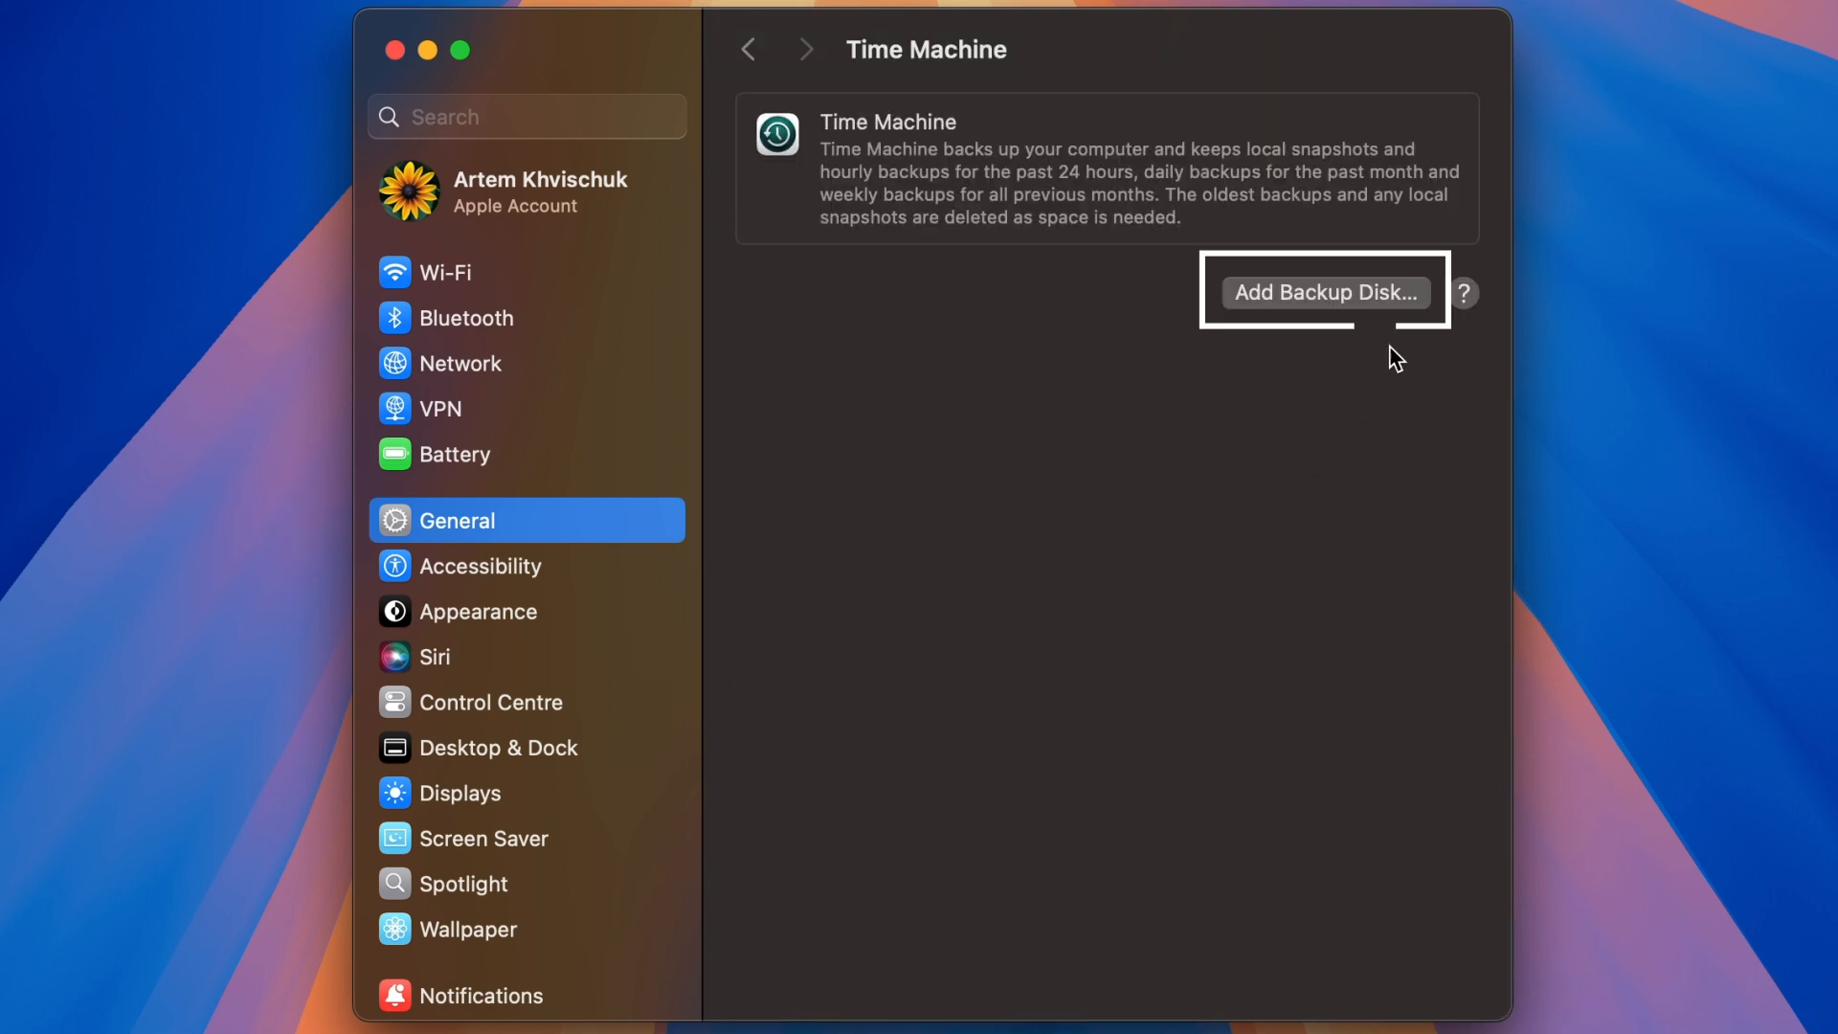
pyautogui.click(1323, 291)
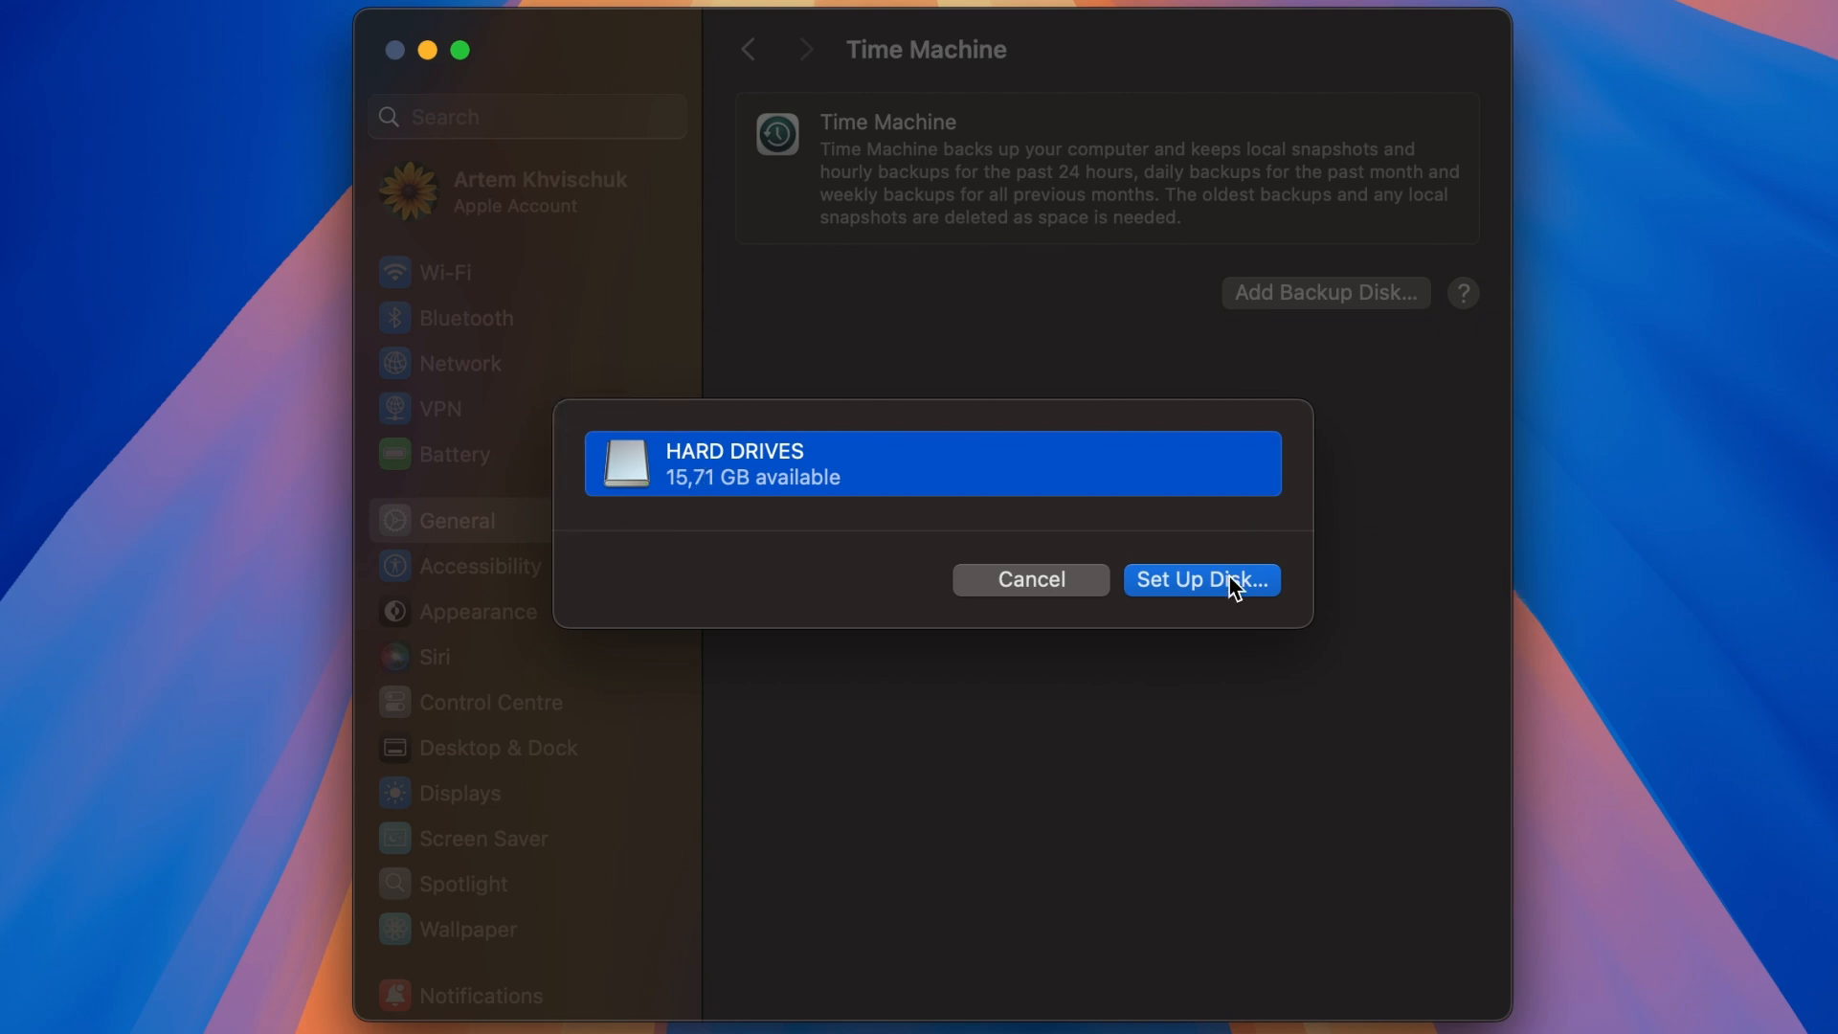
pyautogui.click(1201, 578)
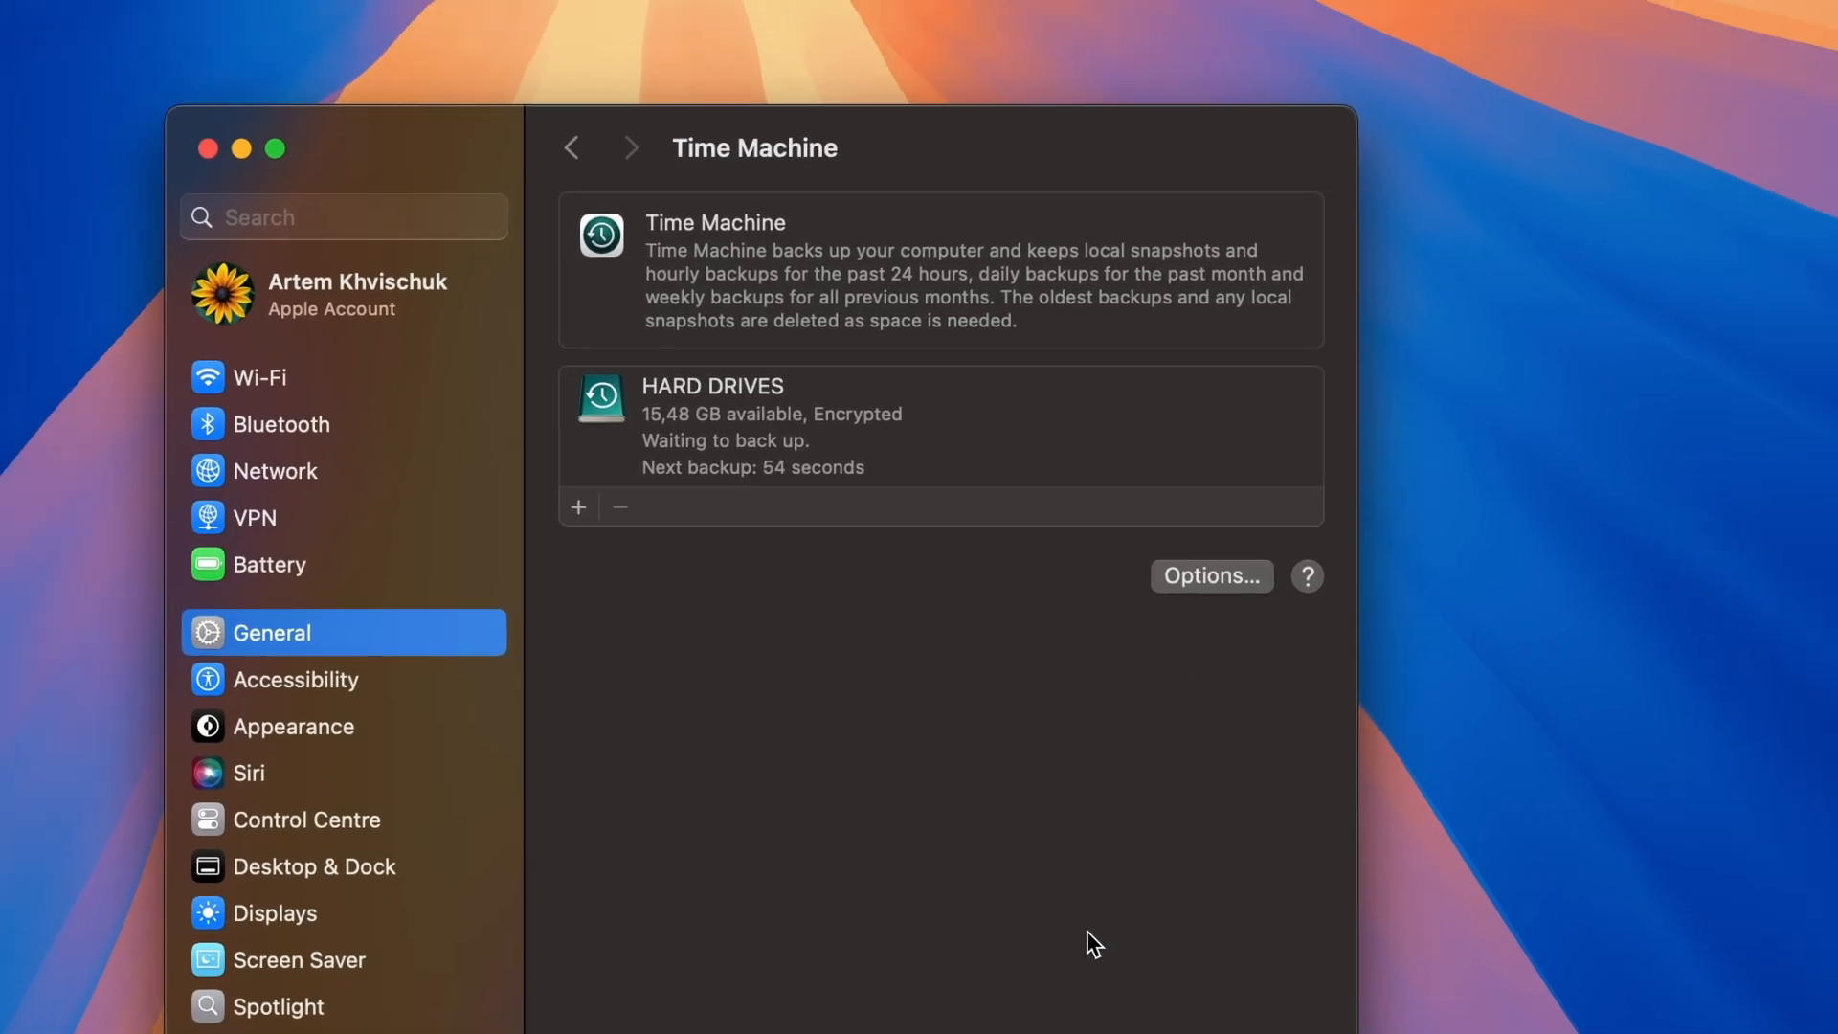
pyautogui.click(817, 291)
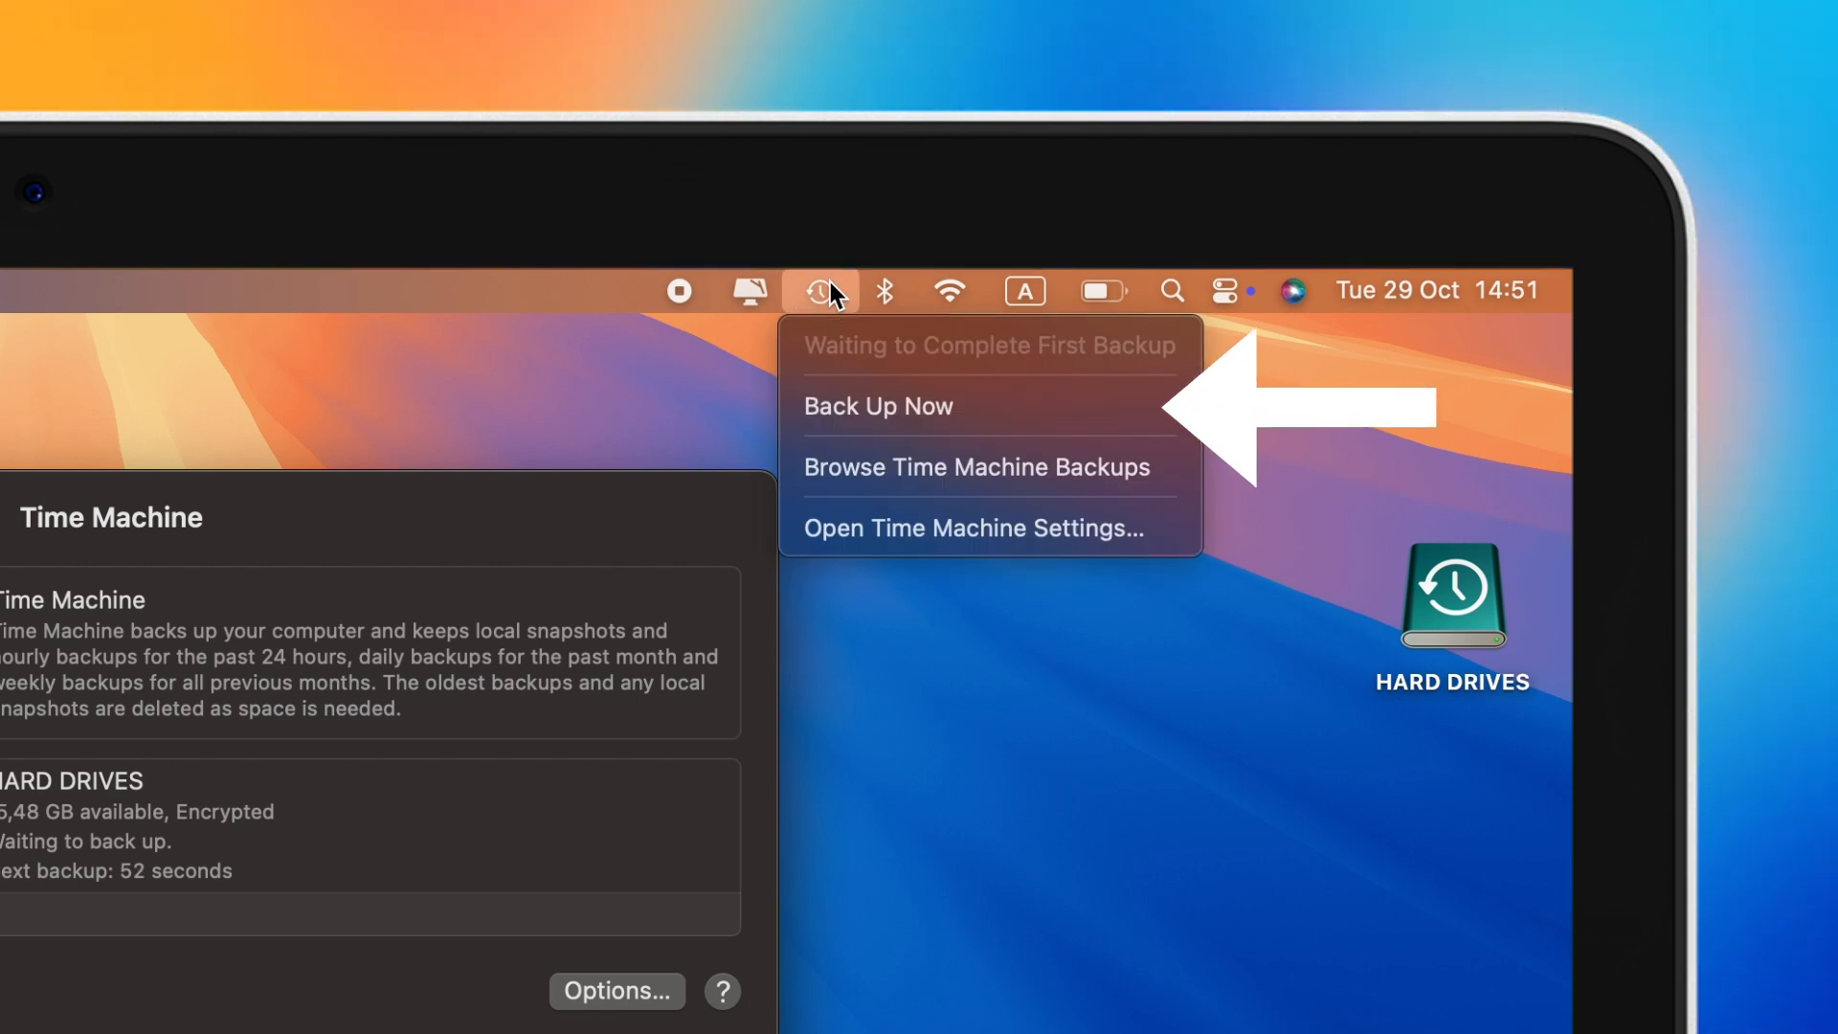
pyautogui.moveTo(990, 406)
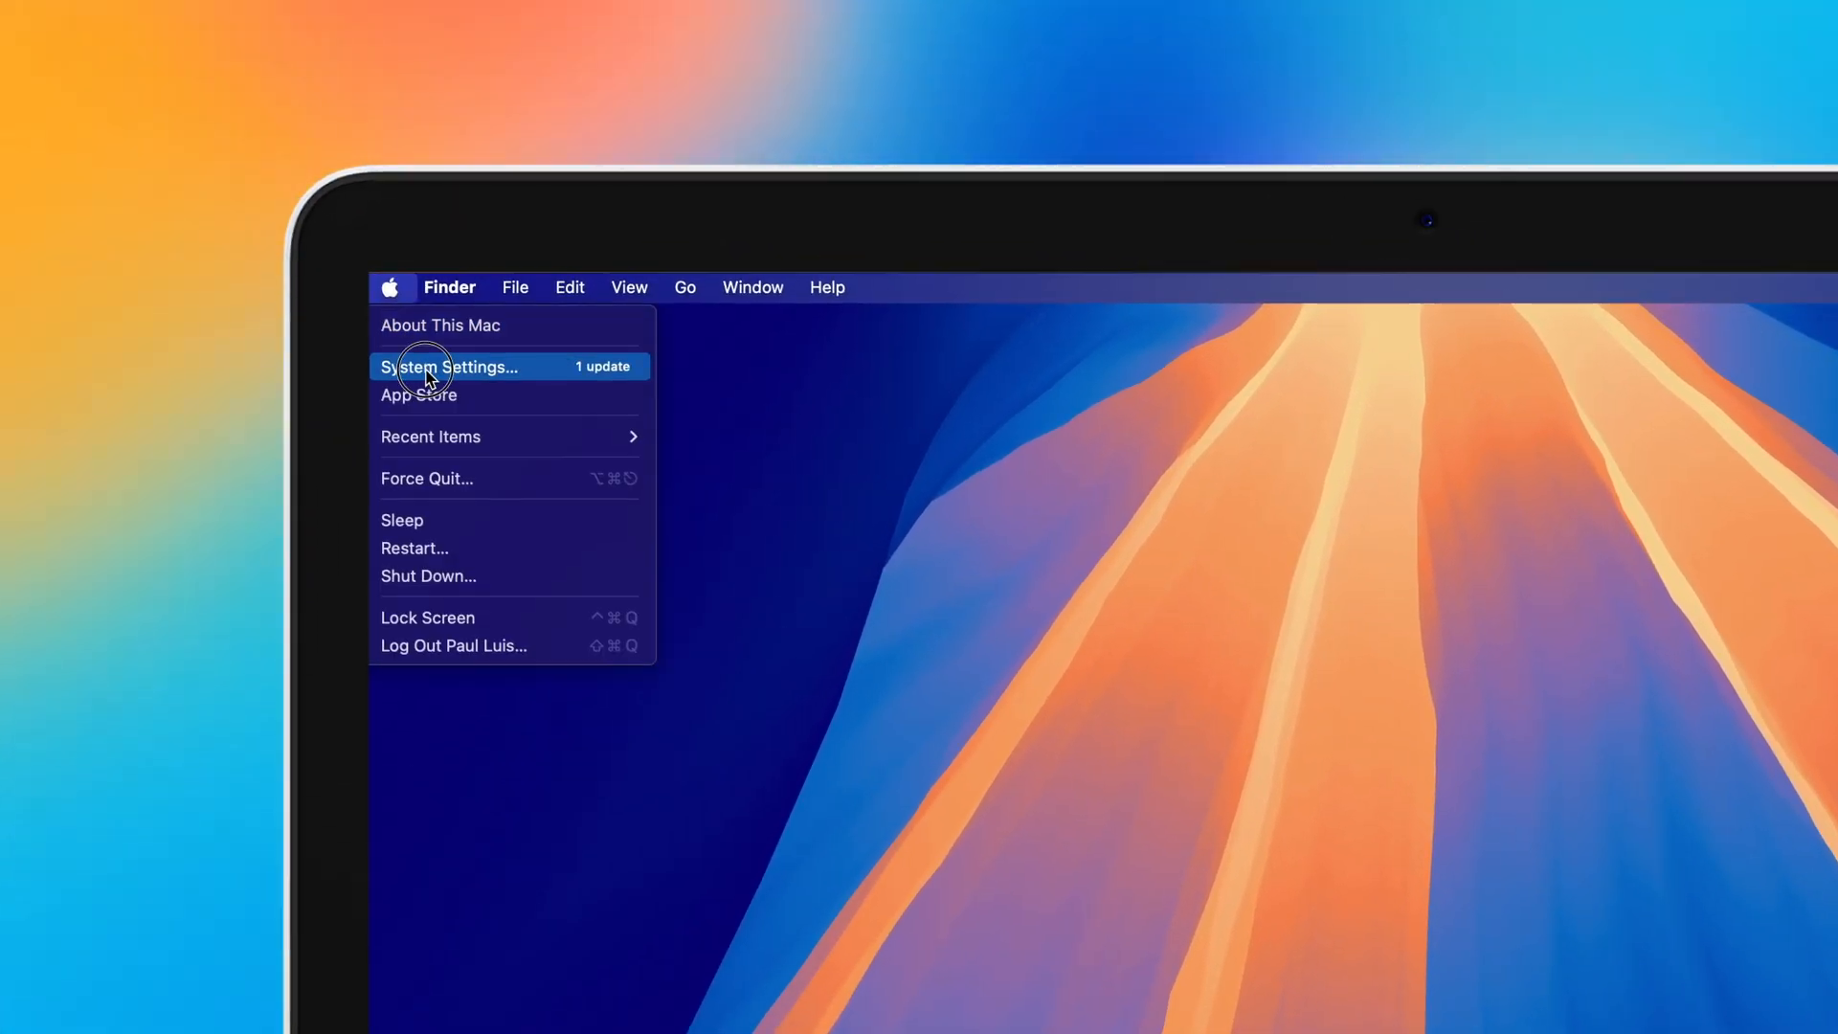
# Start Erase All Content and Settings from General > Transfer or Reset, reaching the admin password prompt.
pyautogui.click(448, 367)
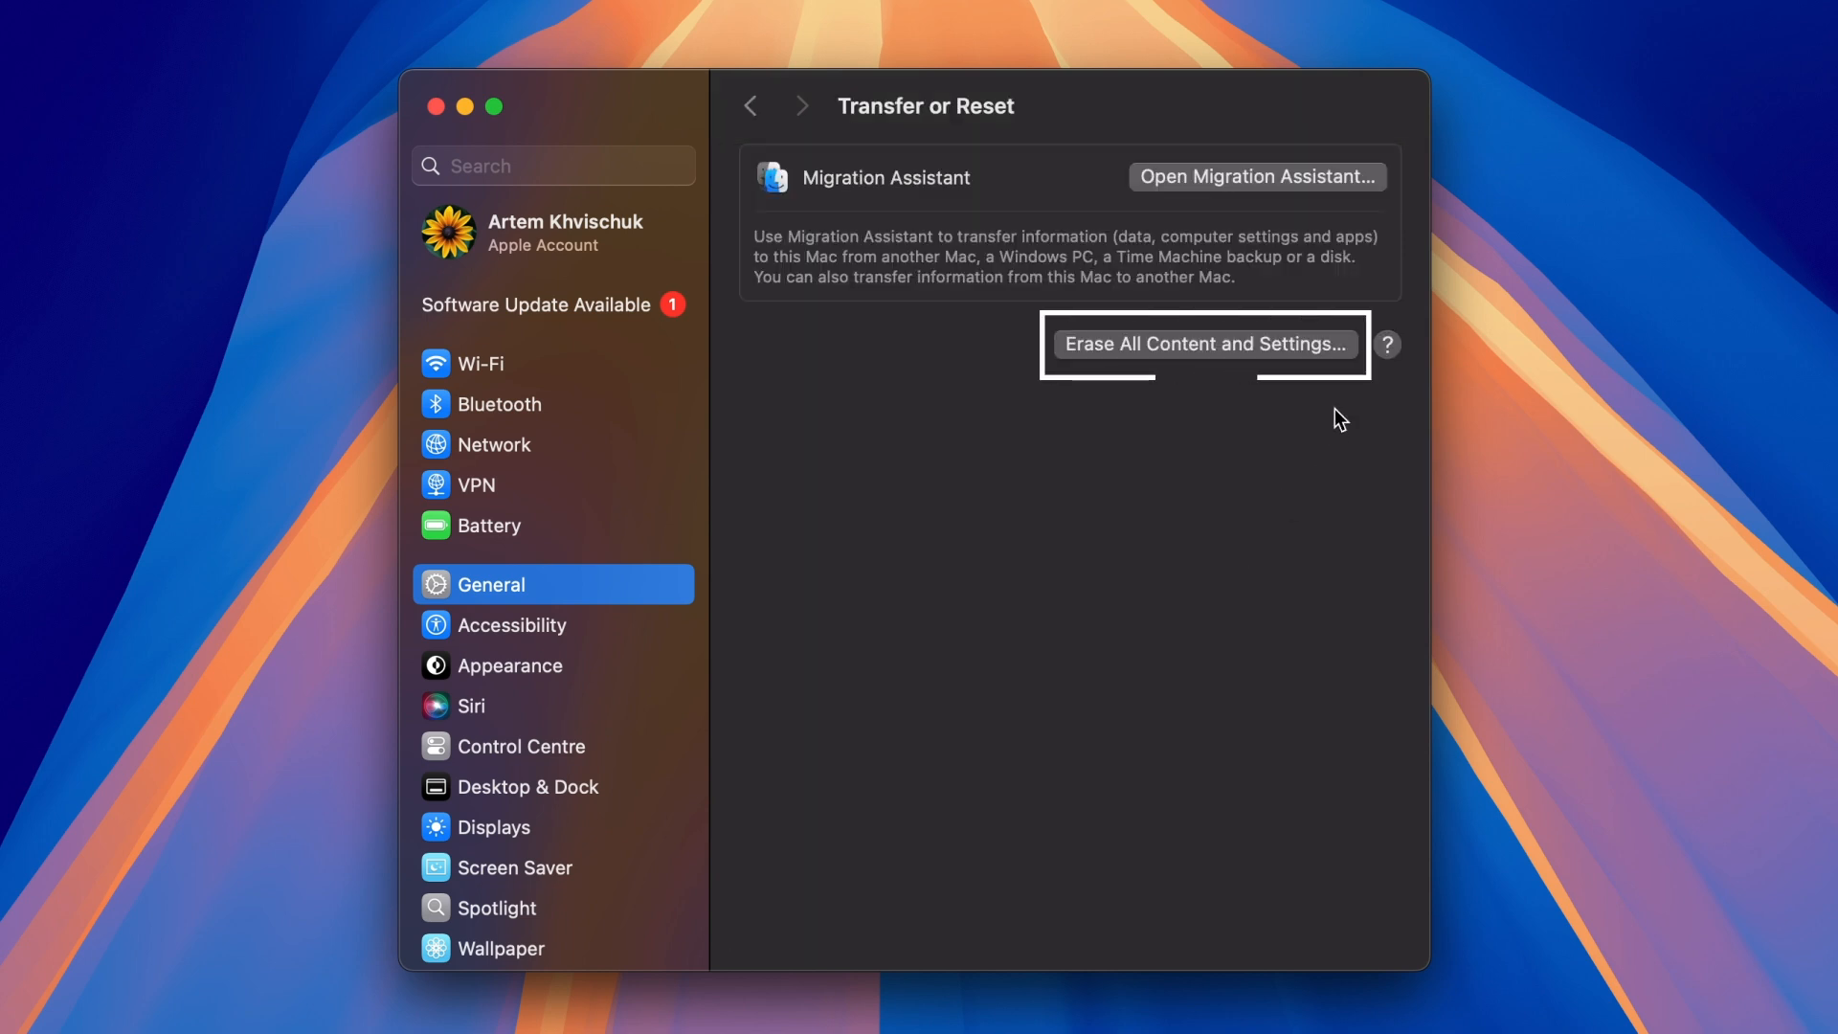
pyautogui.click(1205, 343)
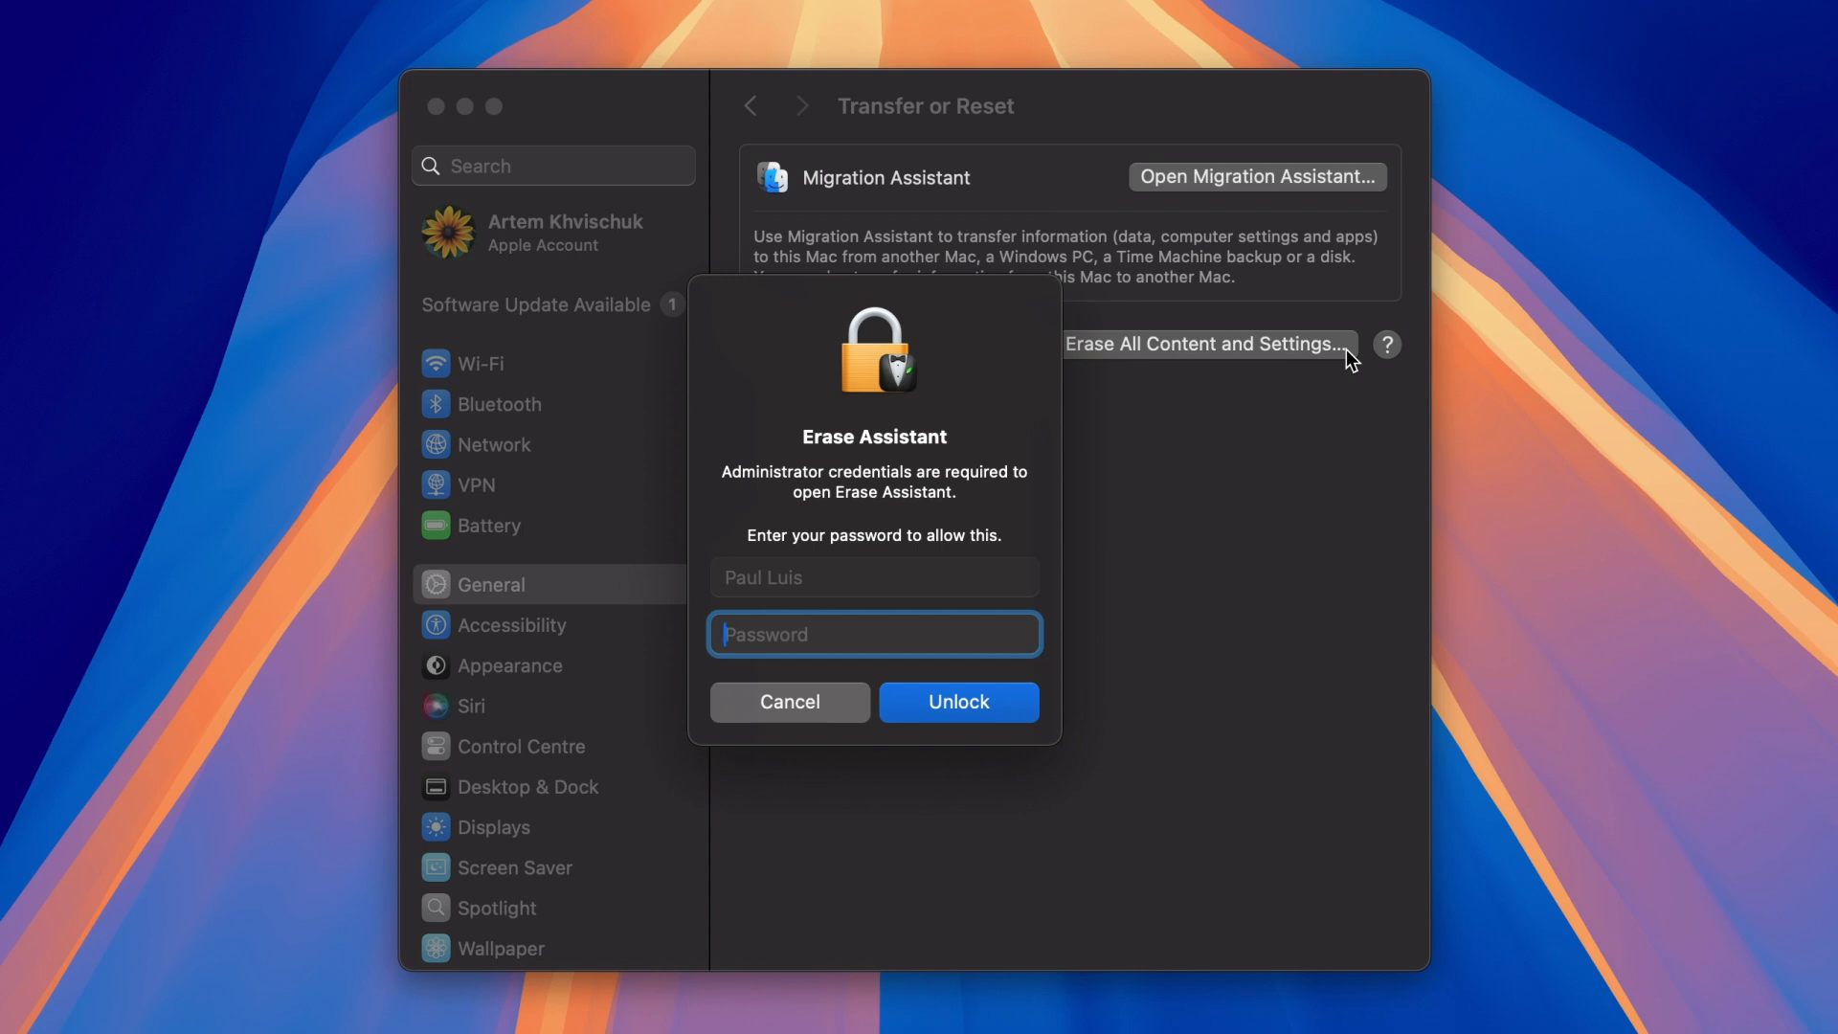
pyautogui.click(958, 701)
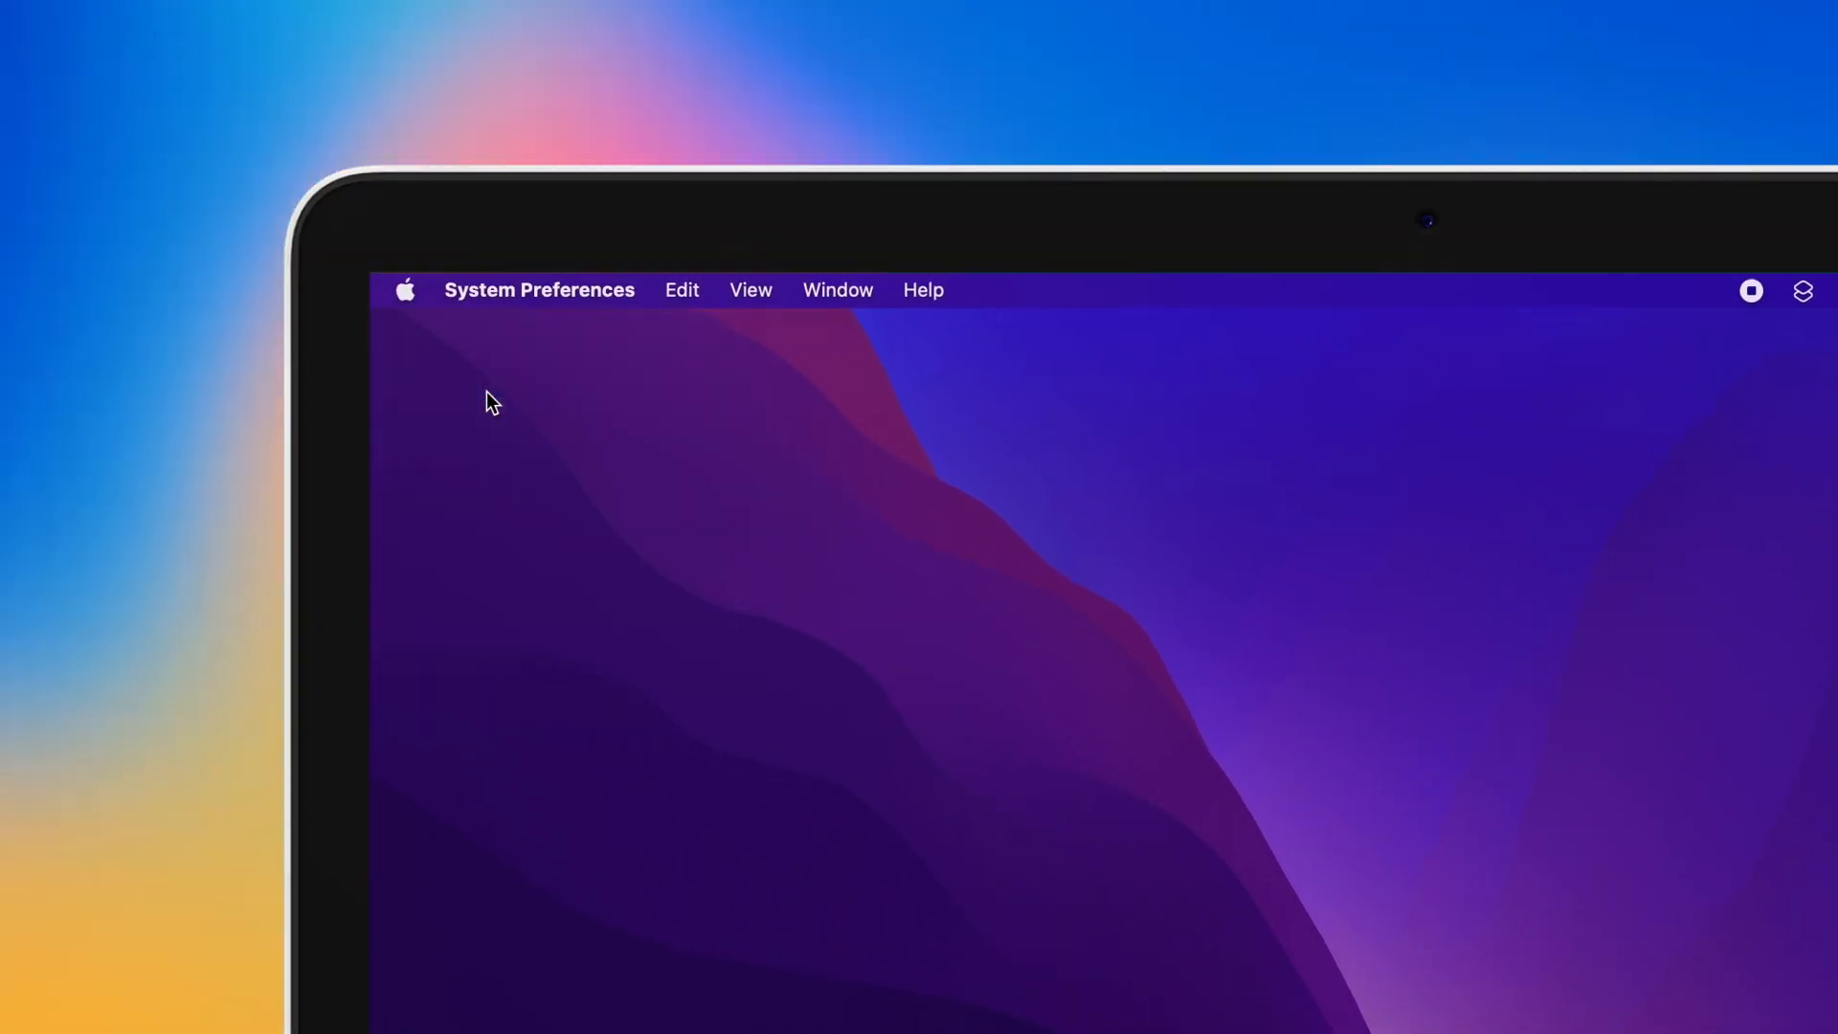
# Start Erase All Content and Settings from the System Preferences menu and confirm the admin password.
pyautogui.click(540, 289)
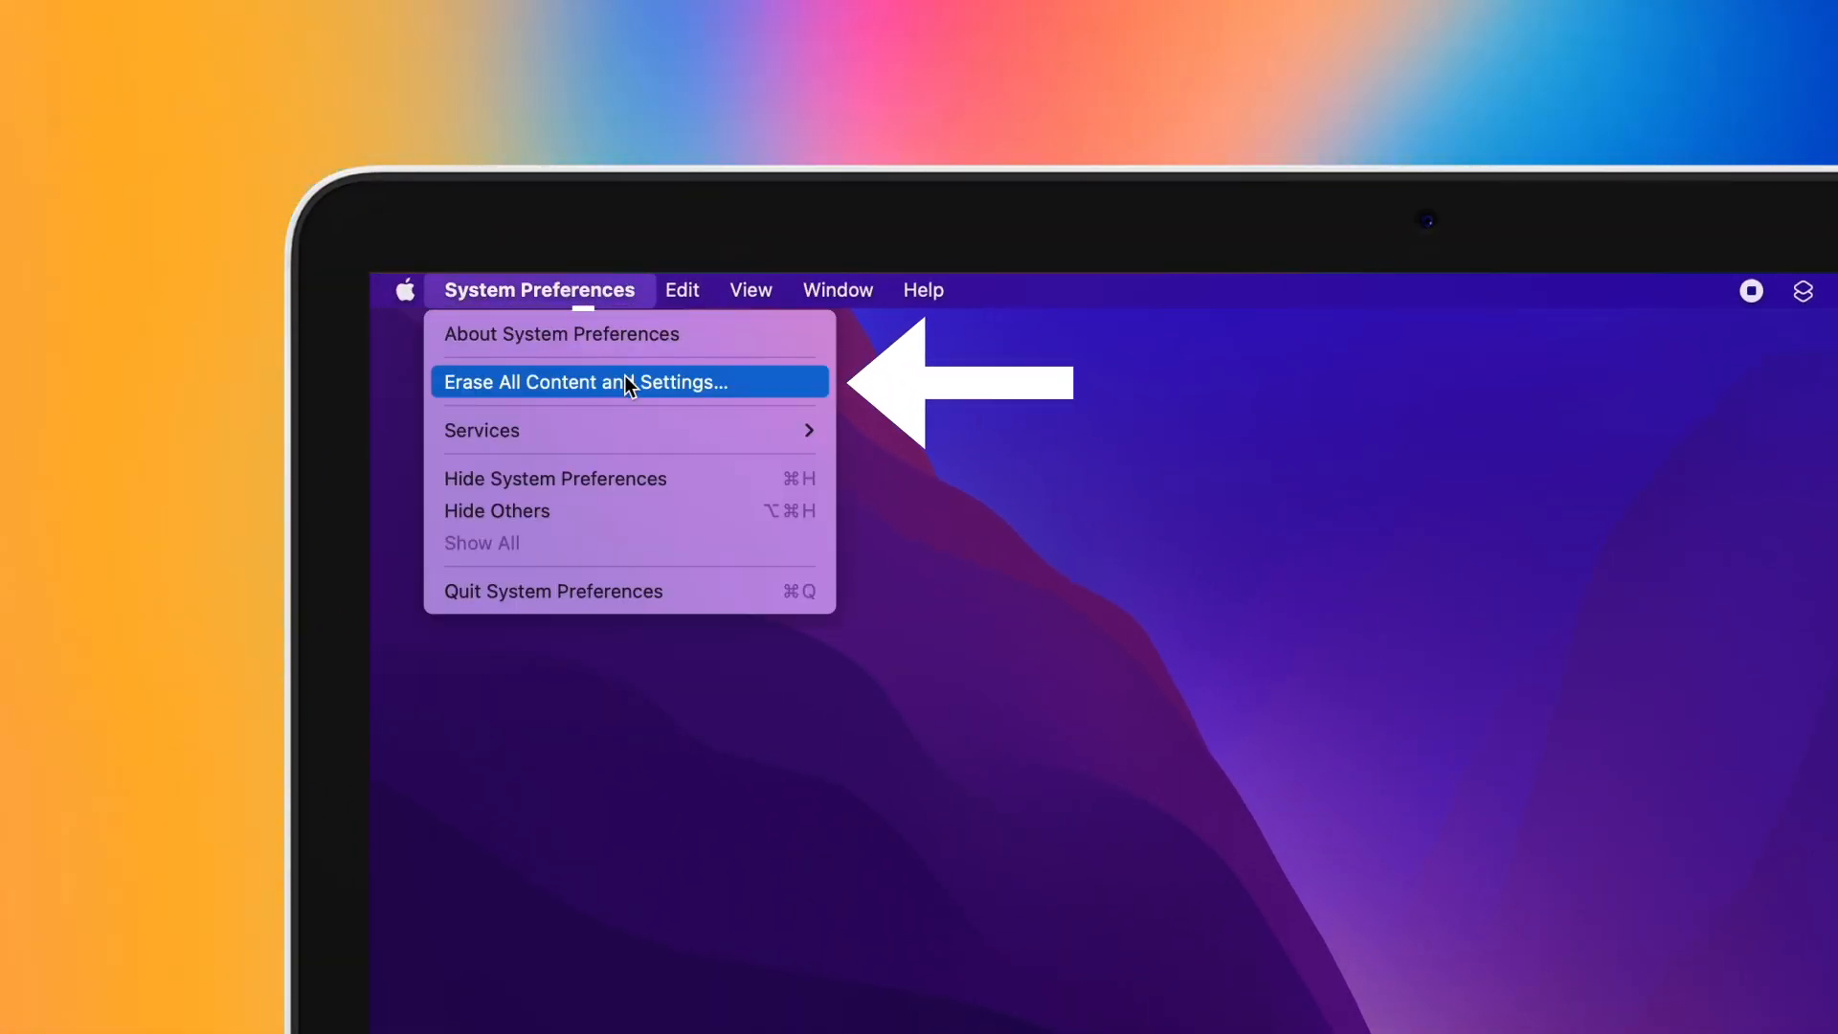
pyautogui.click(586, 381)
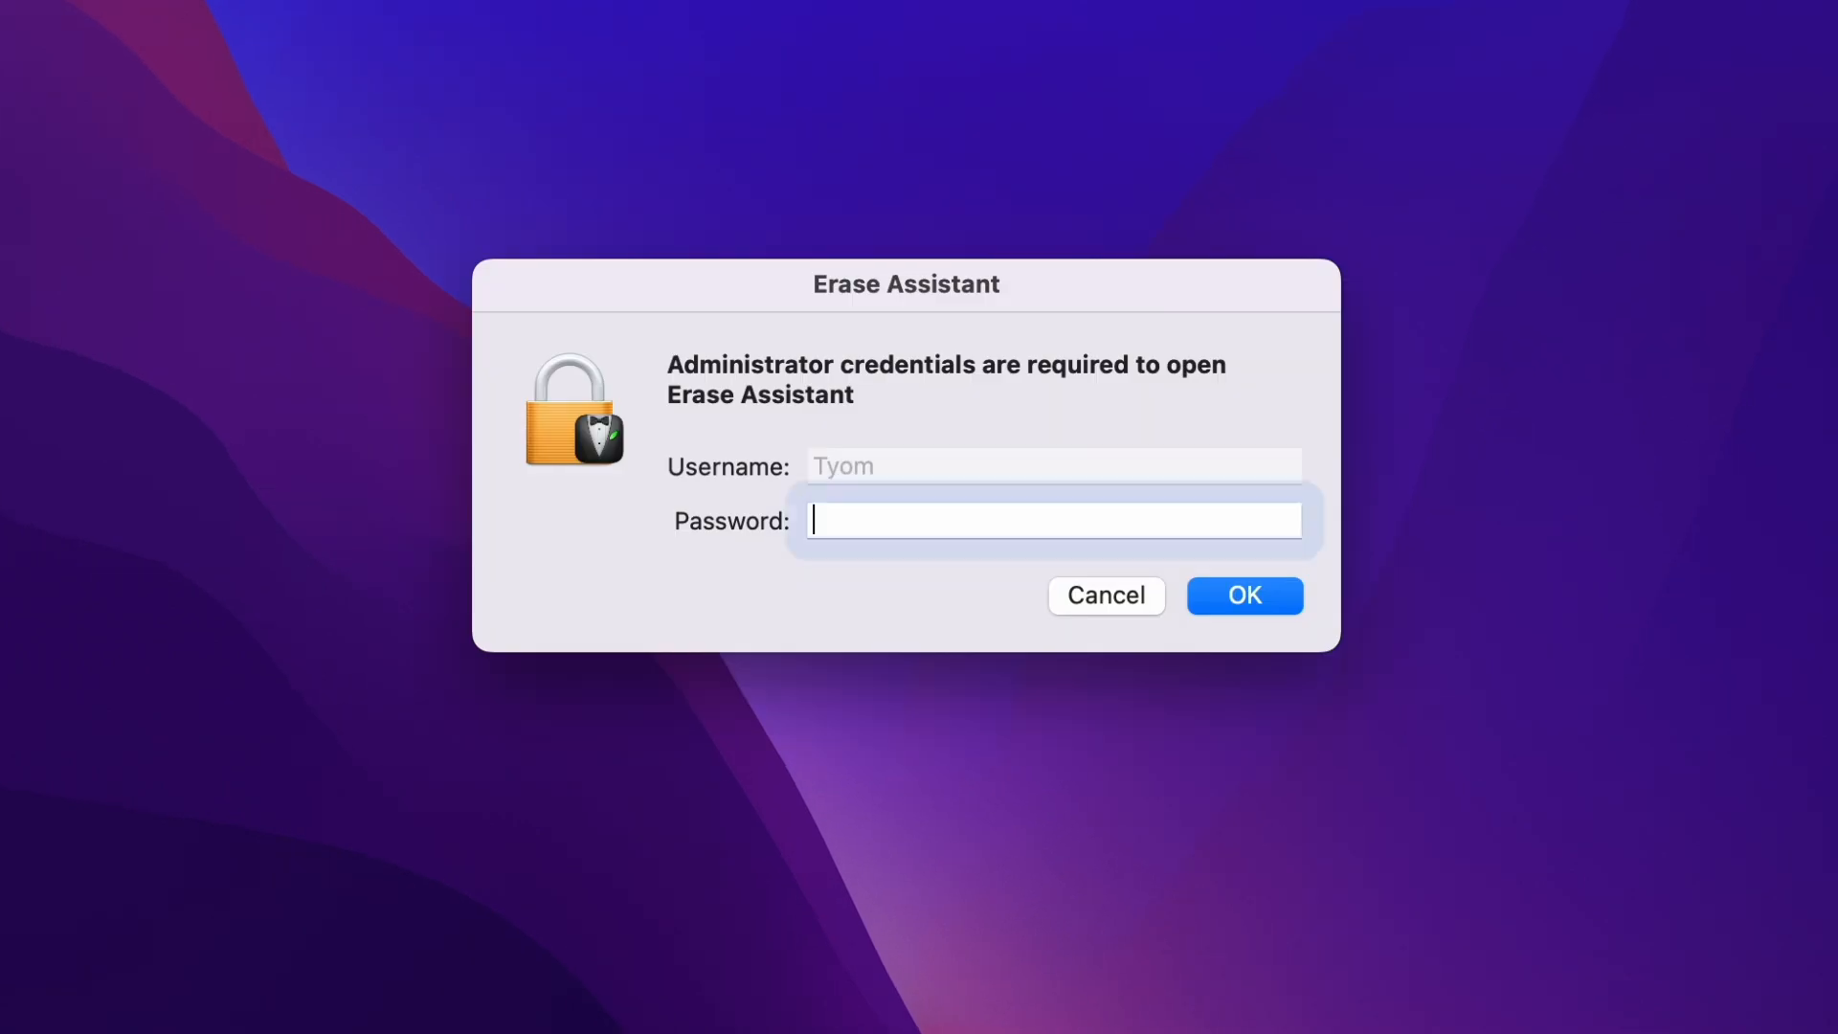
pyautogui.click(1245, 595)
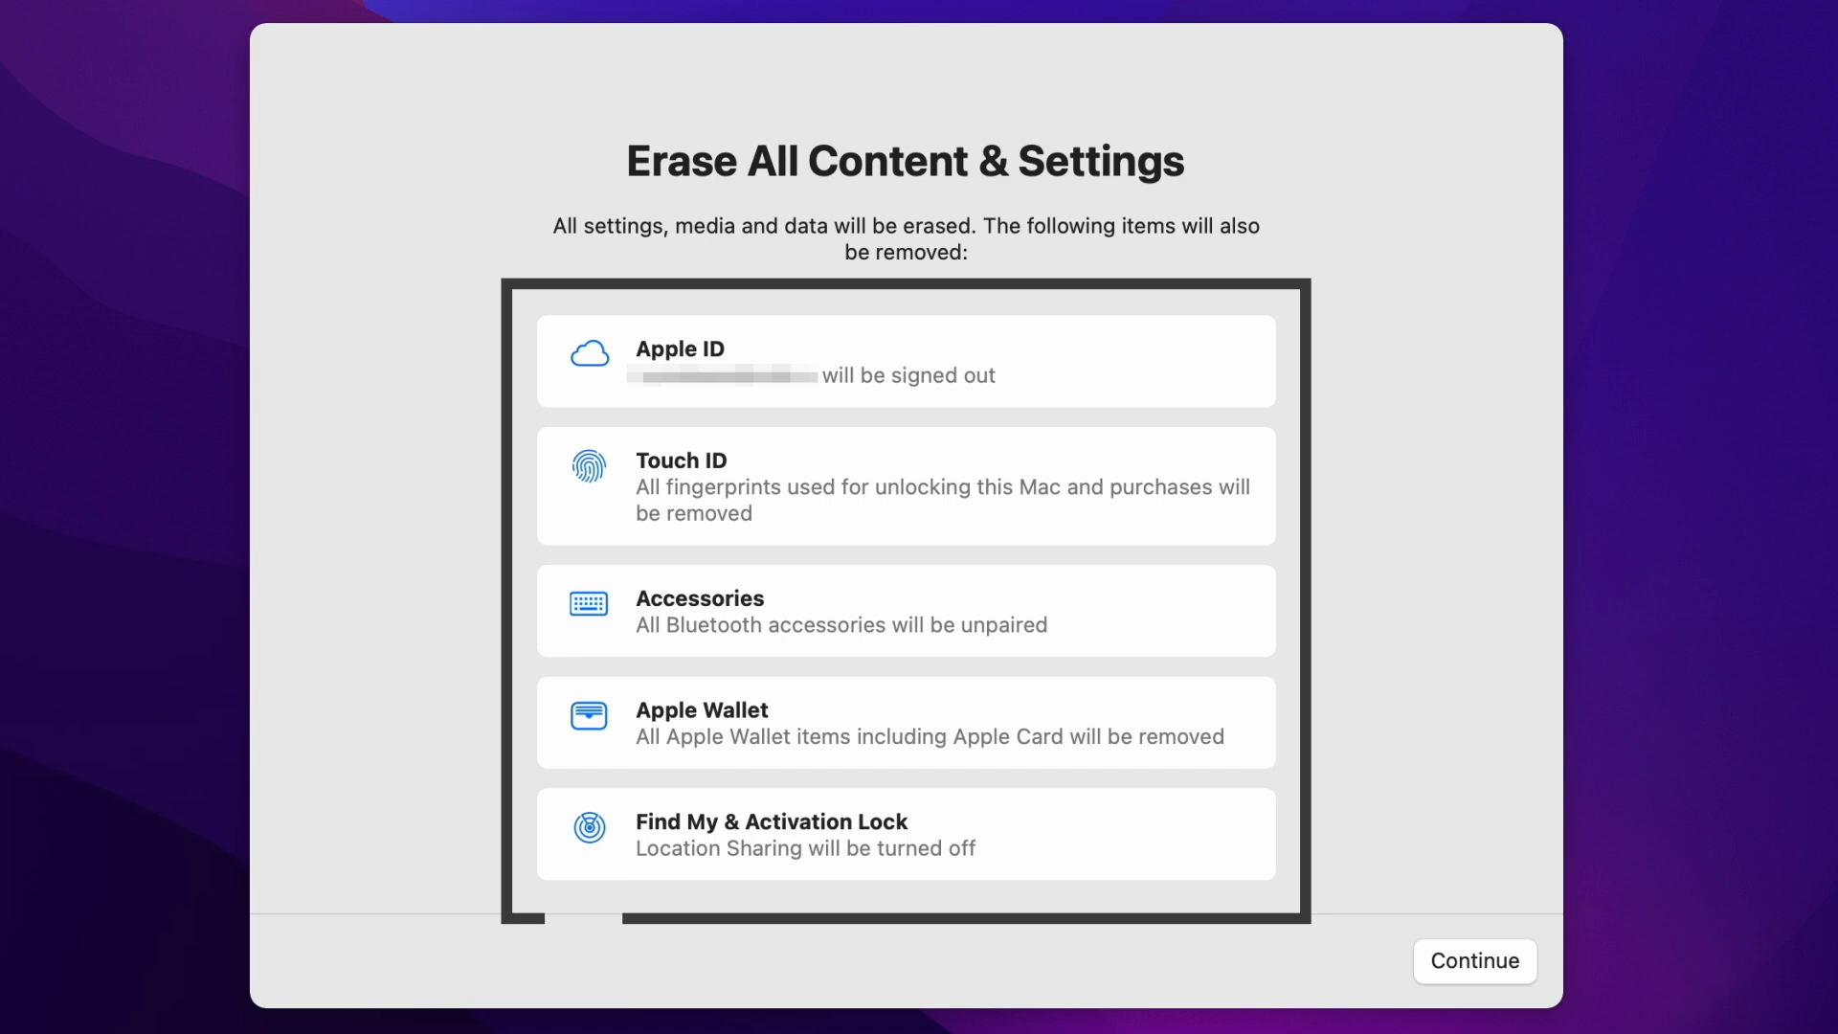
pyautogui.moveTo(1181, 513)
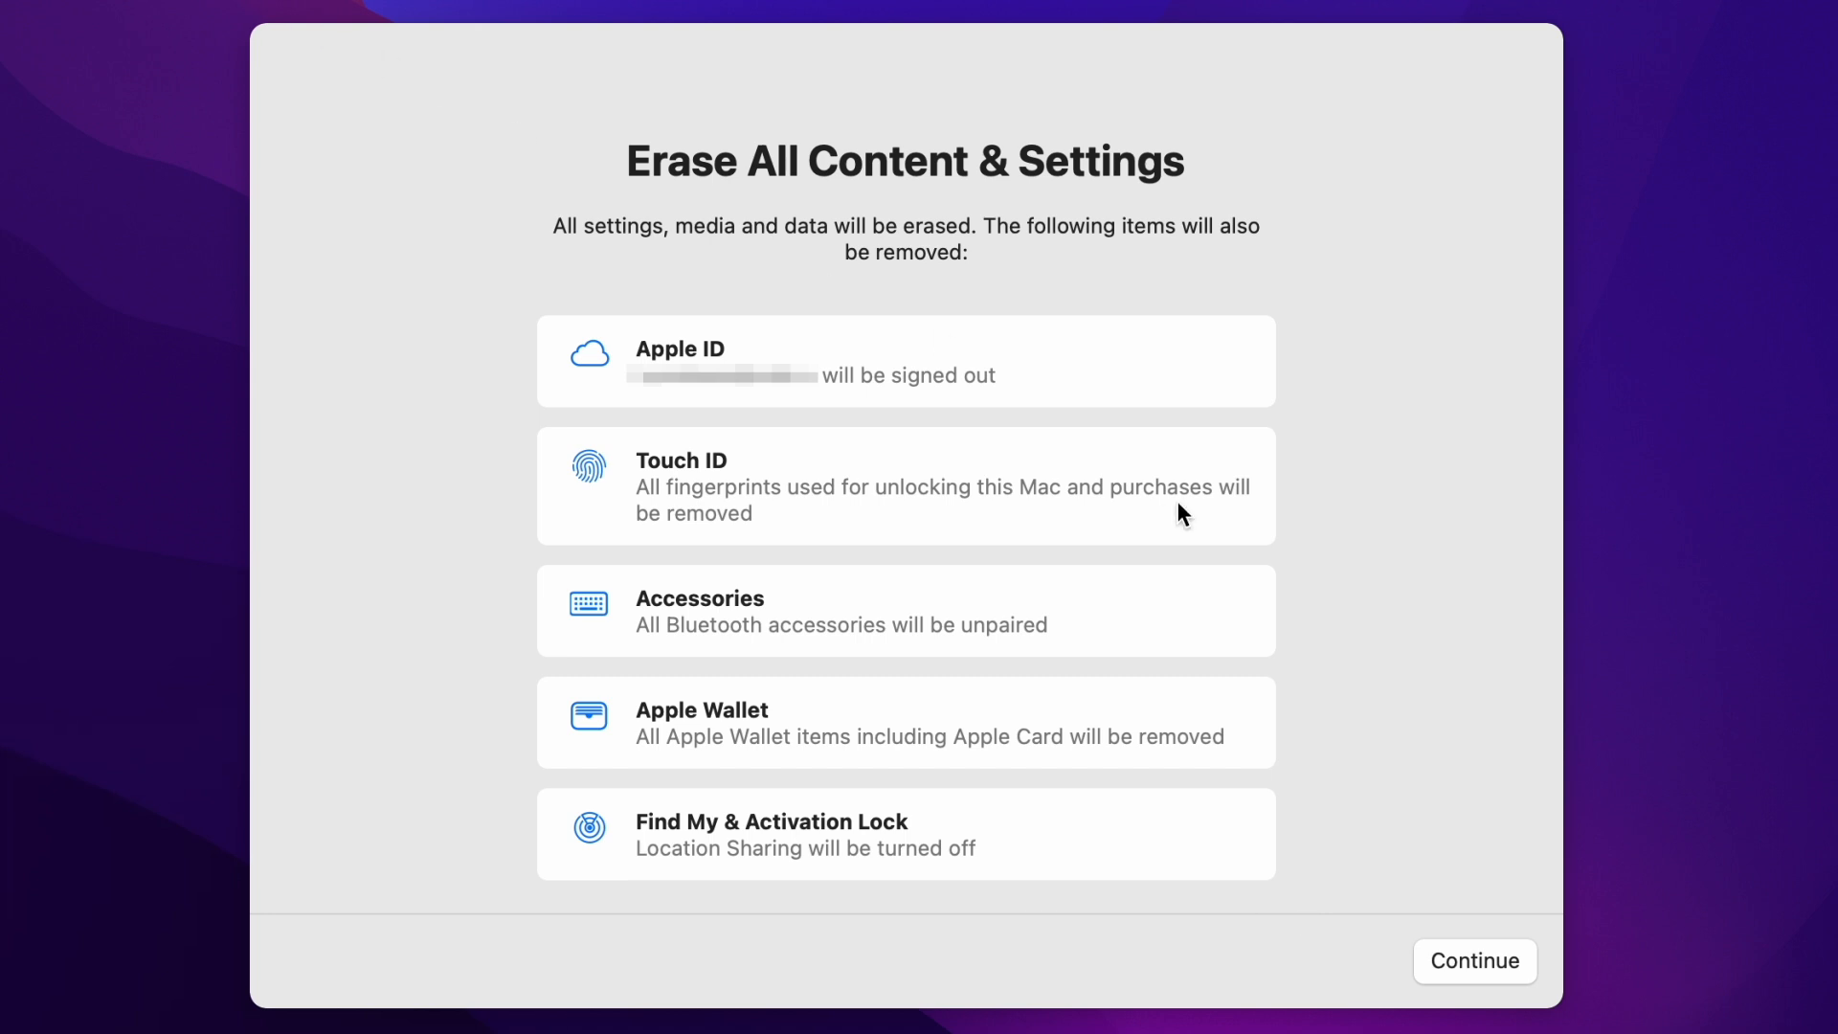
# Accept the items-to-remove summary and sign out of the Apple ID with its password.
pyautogui.click(1474, 961)
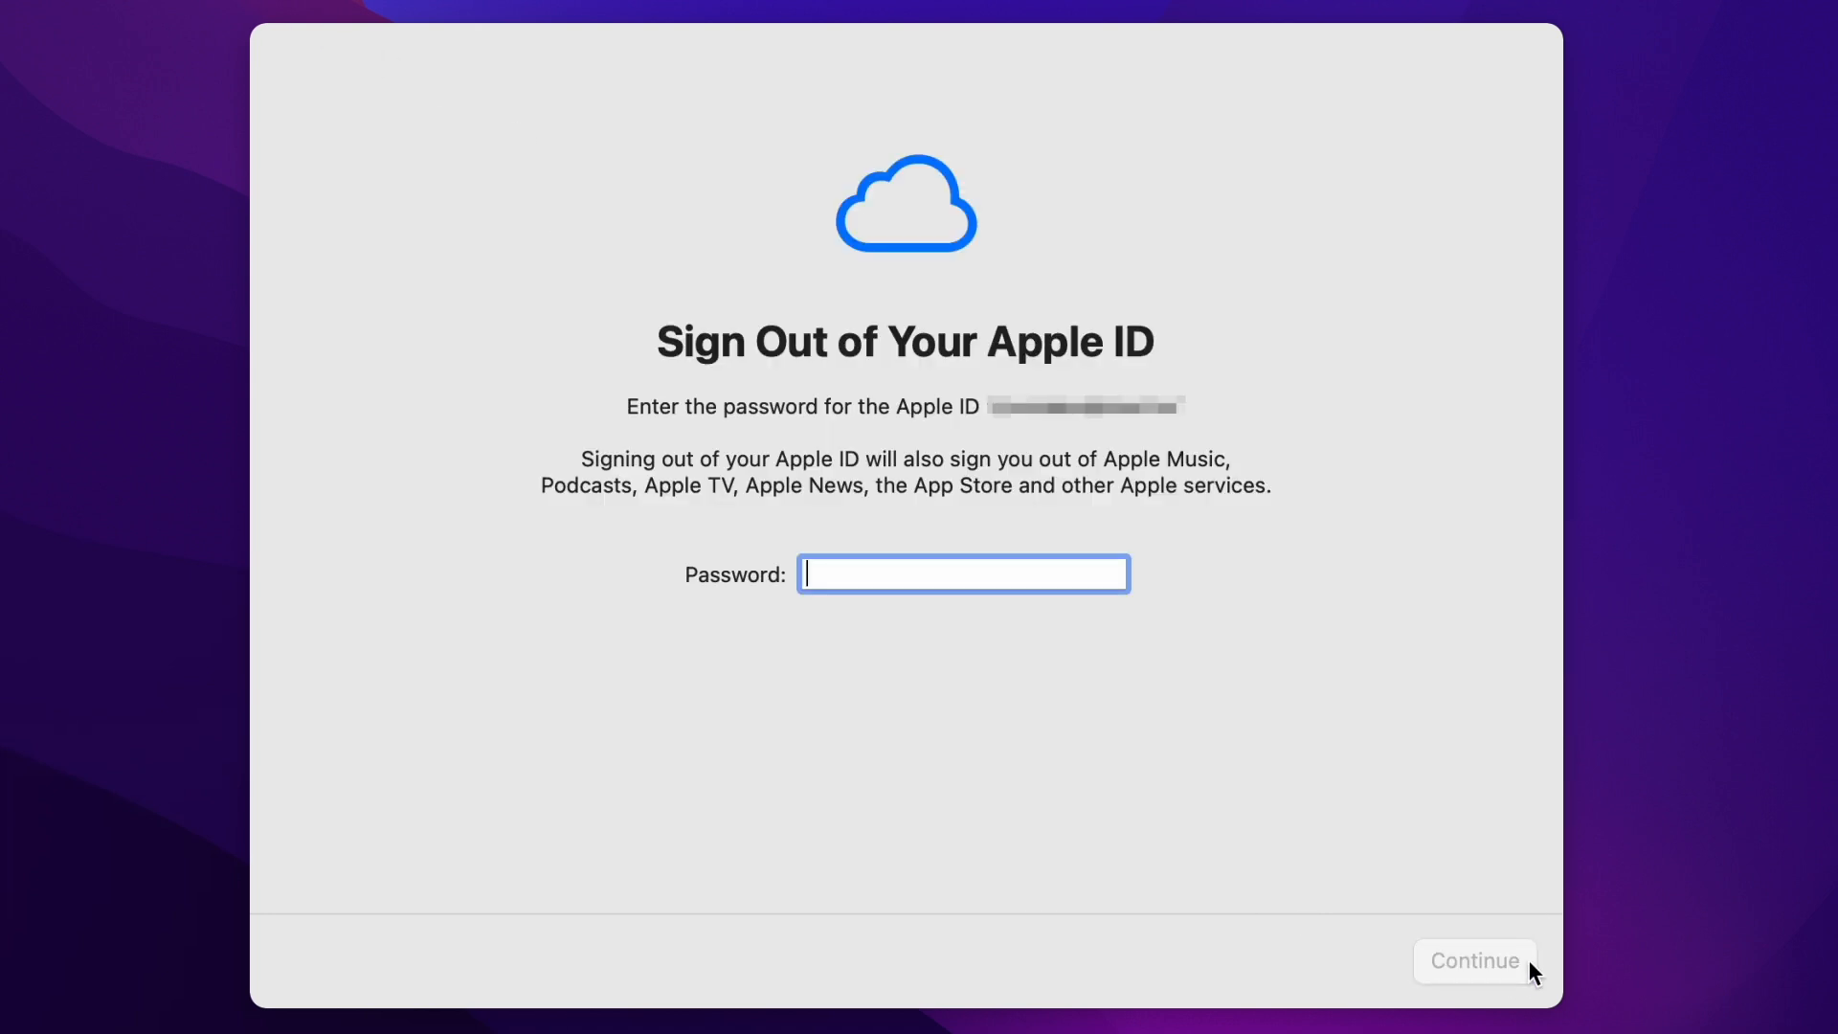
pyautogui.write('••')
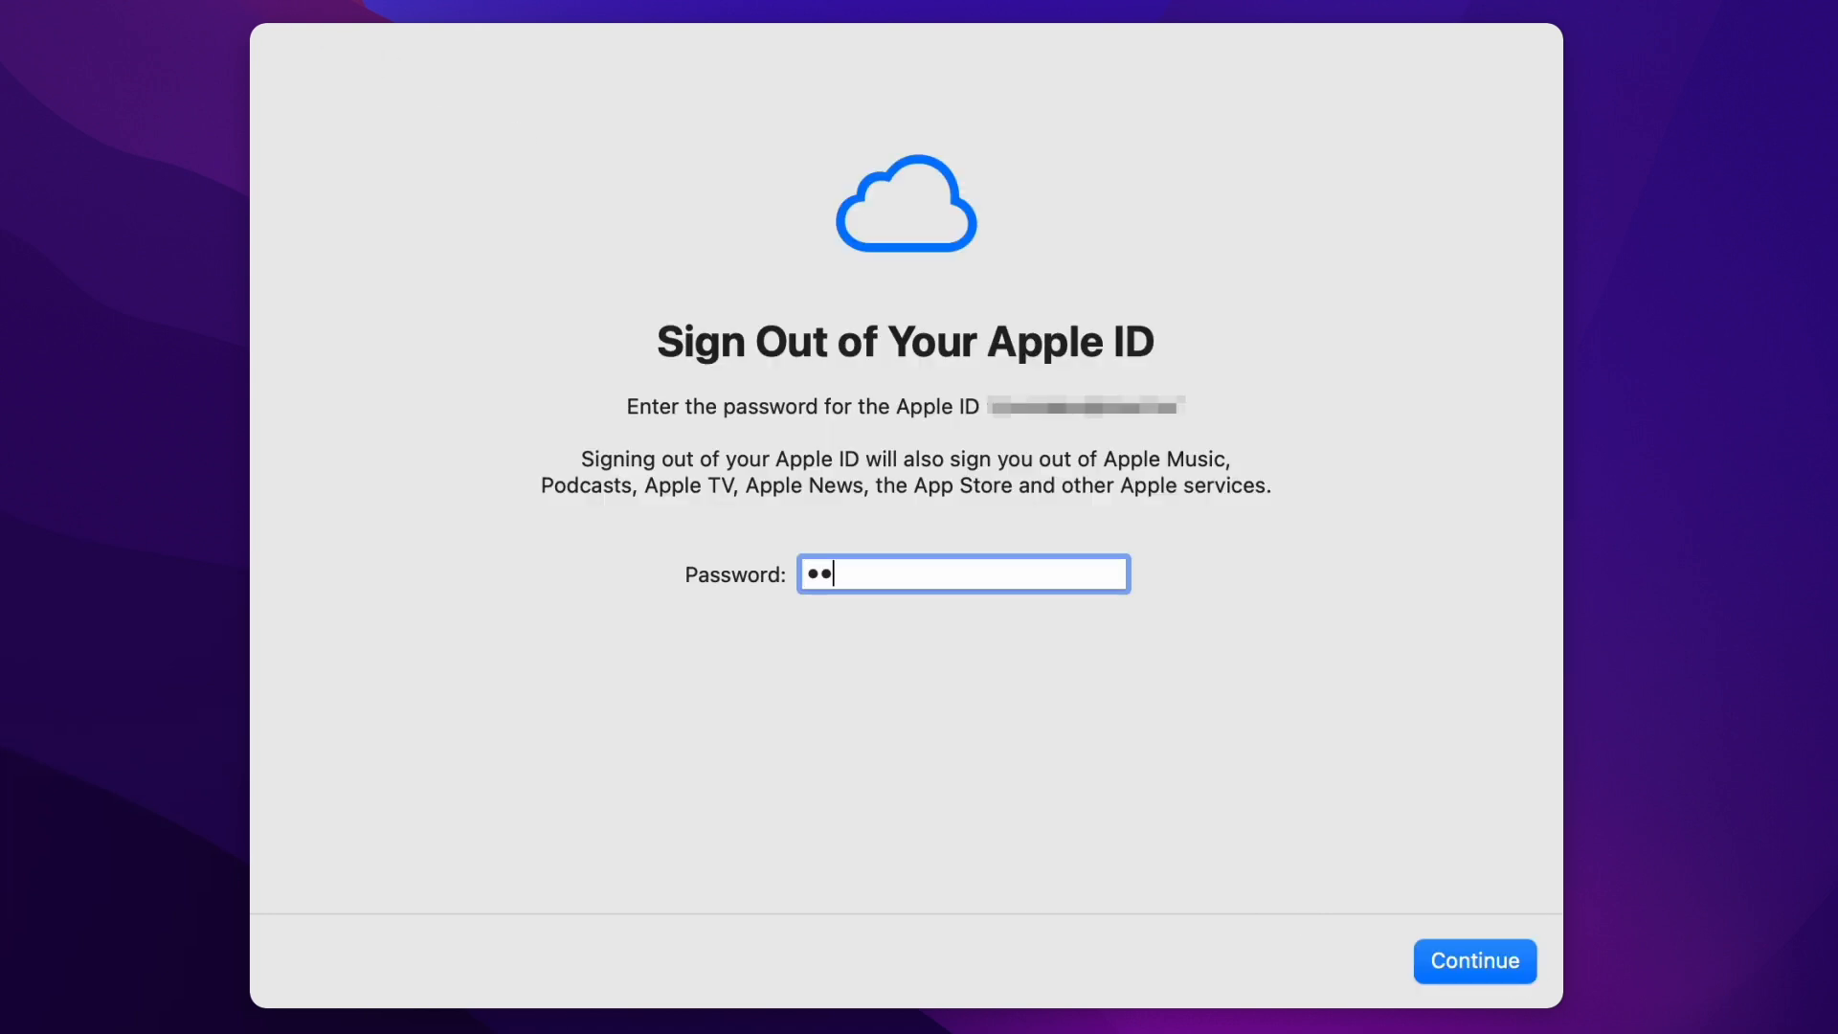
pyautogui.write('password')
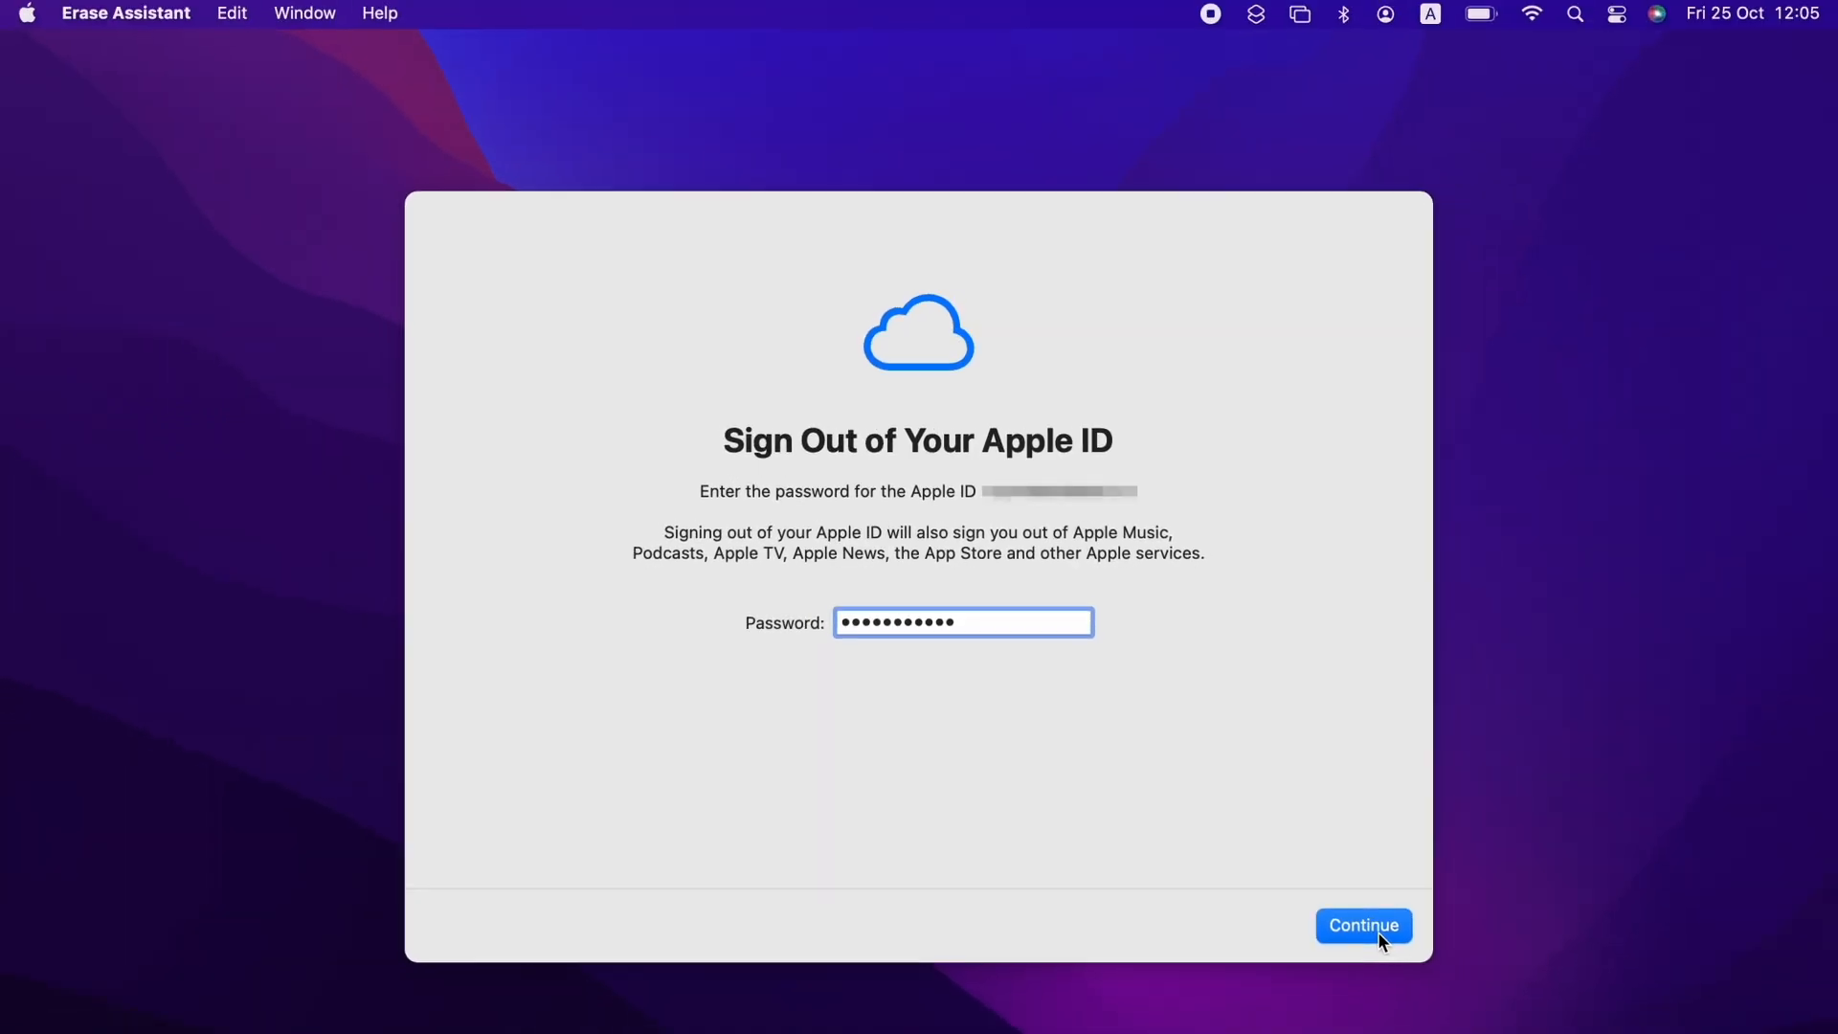
pyautogui.click(1363, 925)
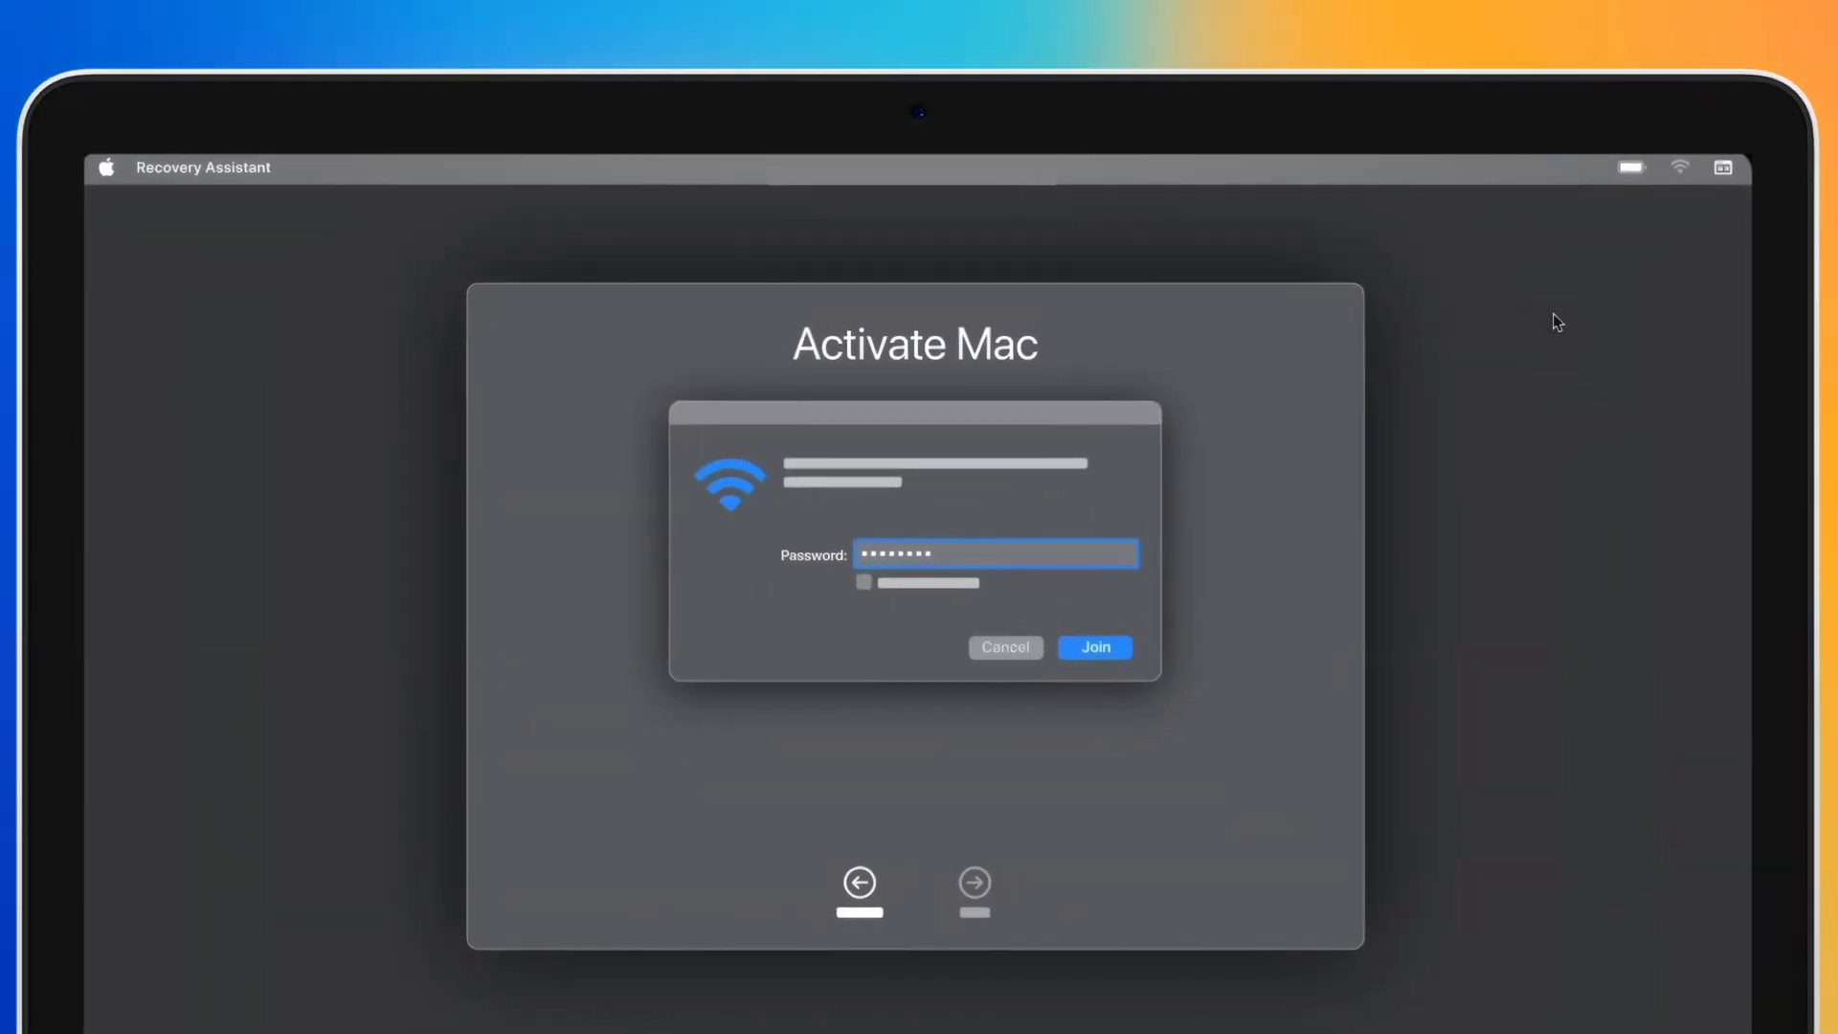
# Join the Wi-Fi network to activate the Mac, then restart it toward setup.
pyautogui.click(1094, 647)
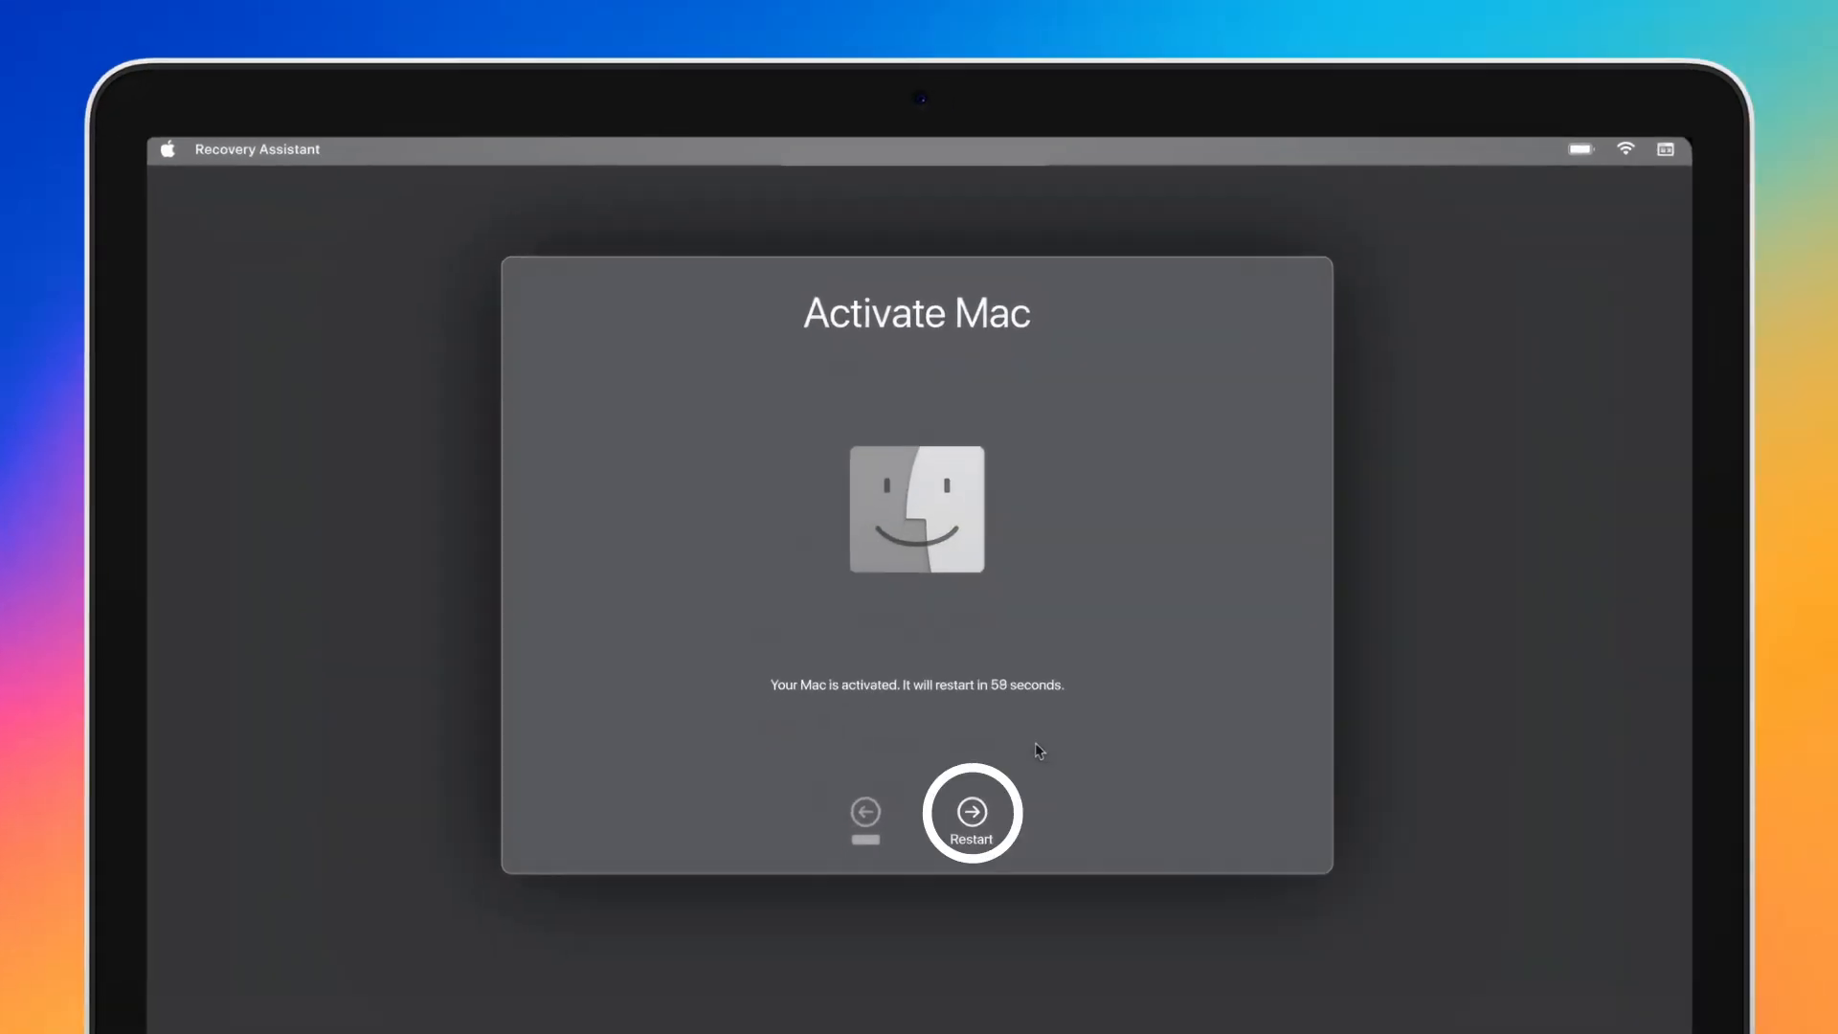
pyautogui.click(971, 812)
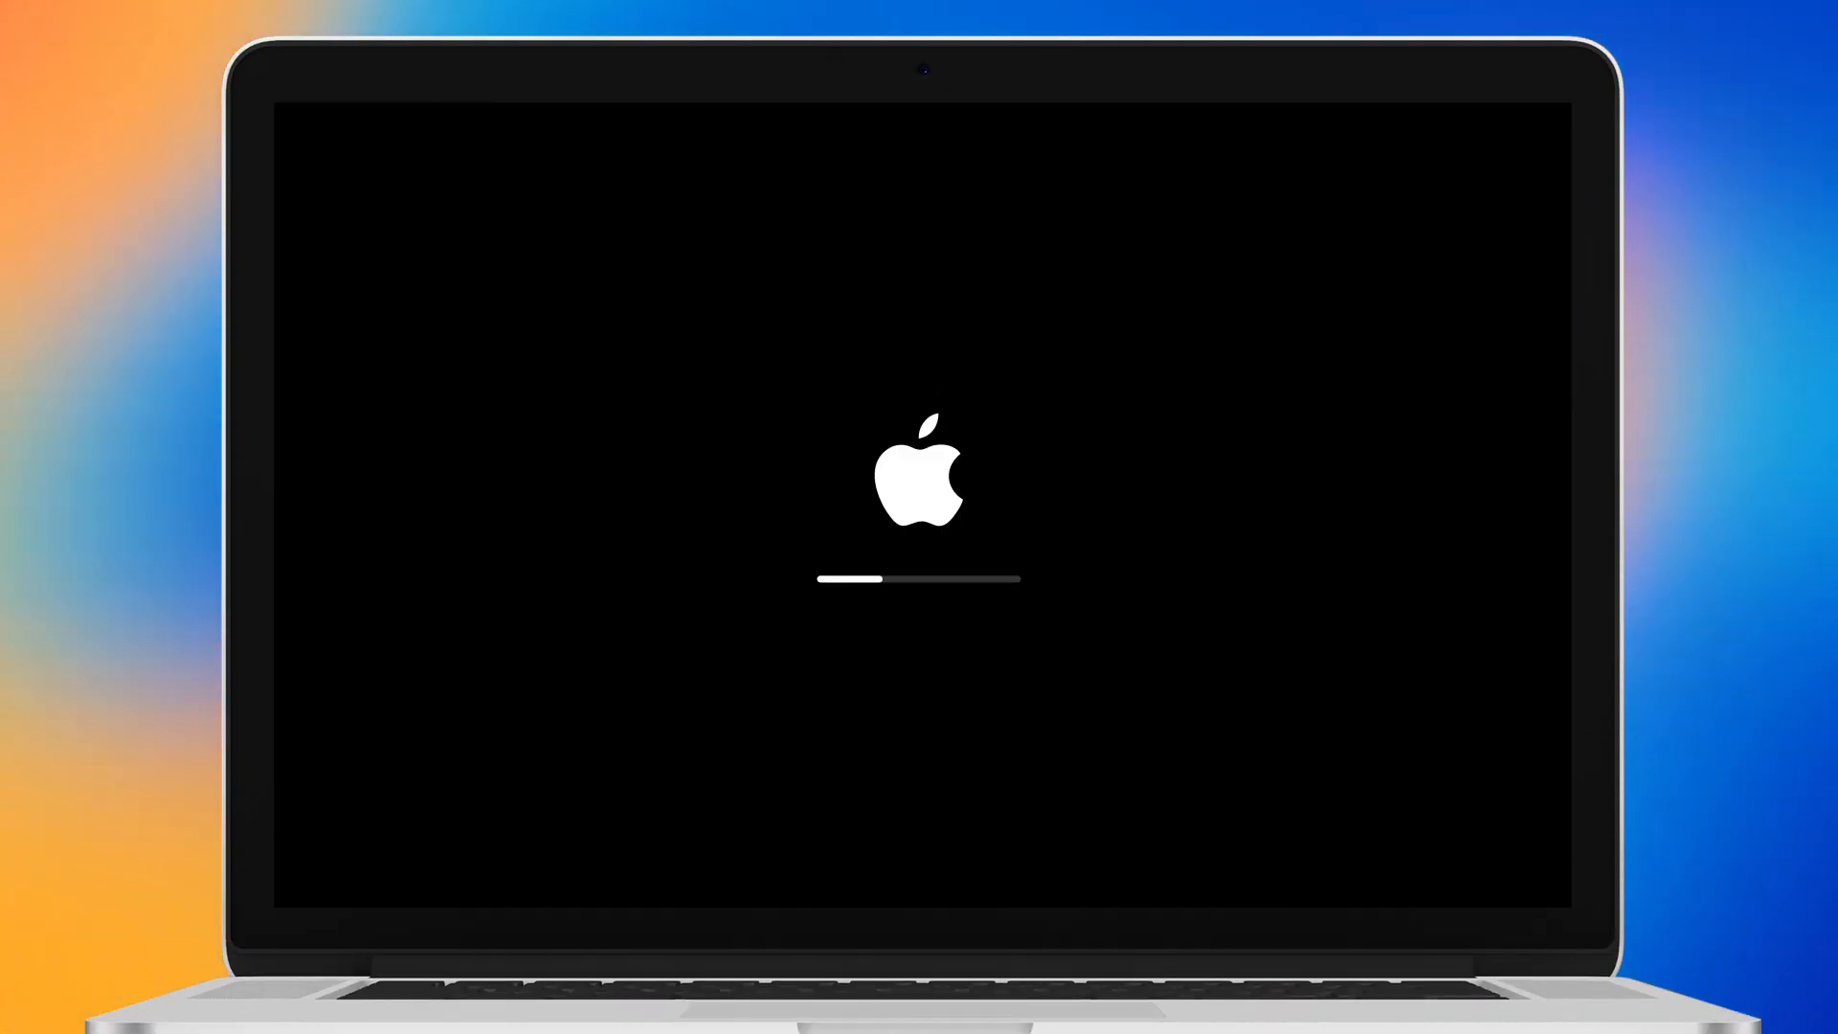